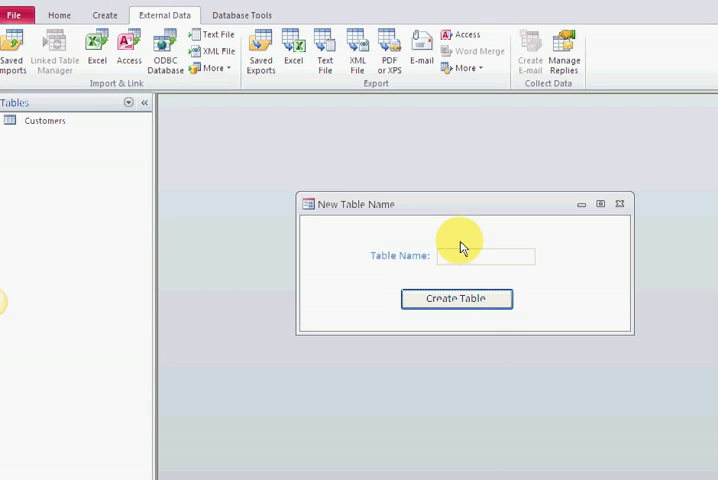
mouse_move(365, 222)
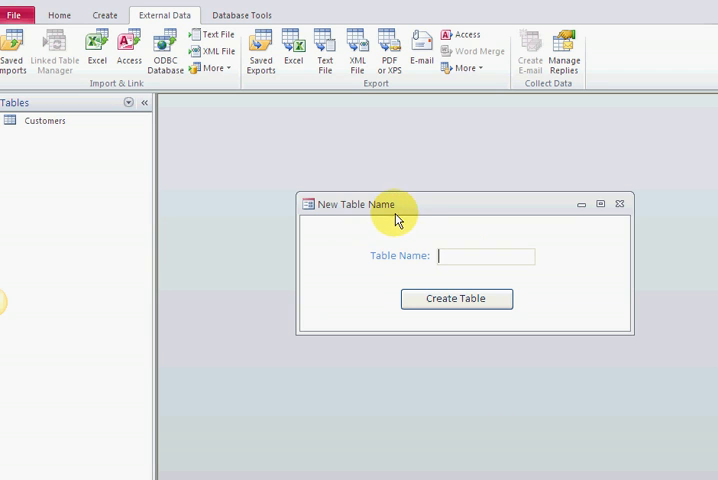
mouse_move(44, 120)
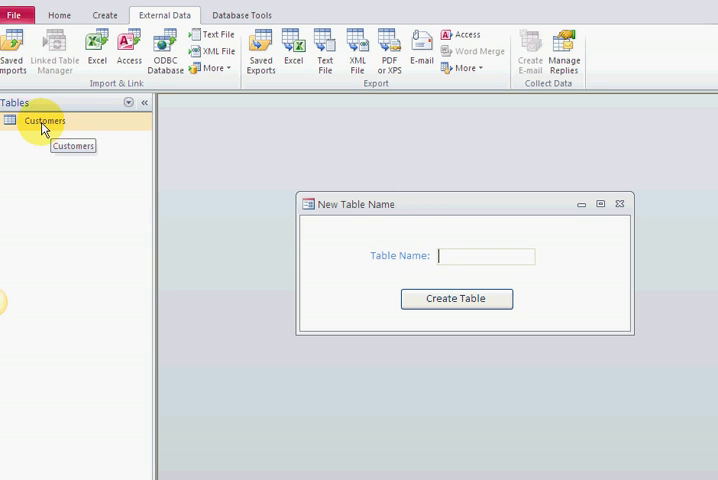
mouse_move(77, 138)
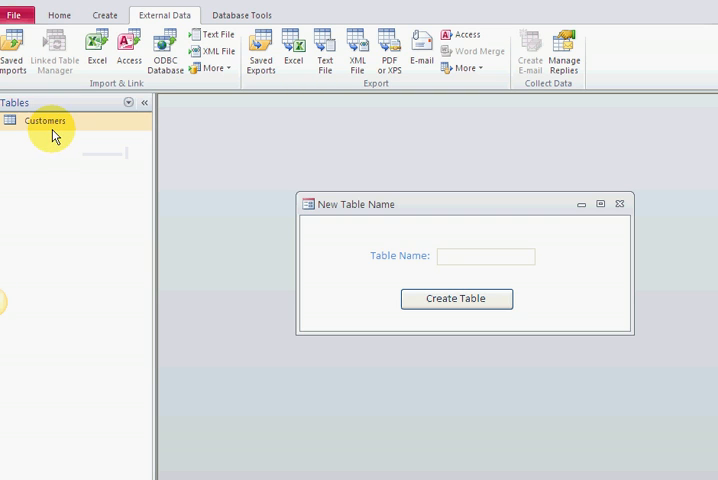
mouse_move(53, 128)
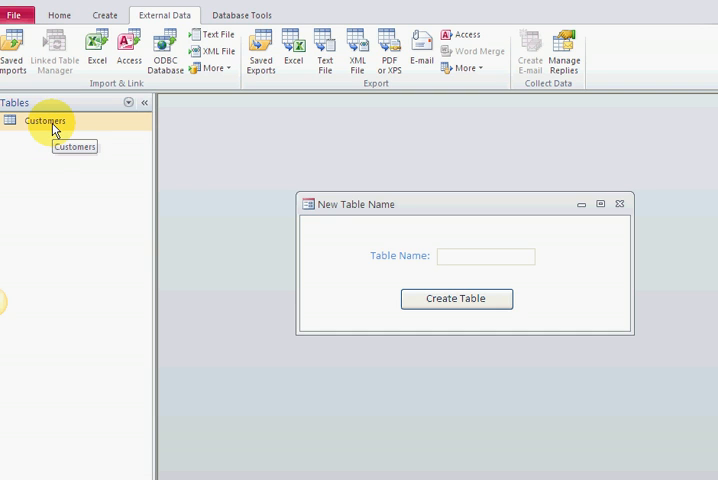
mouse_move(377, 210)
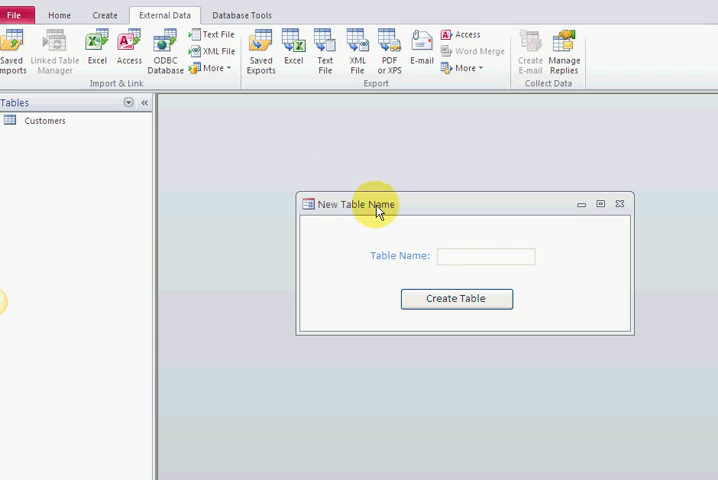
Enter new_info as the Table Name, then view the Customers table records.
click(485, 256)
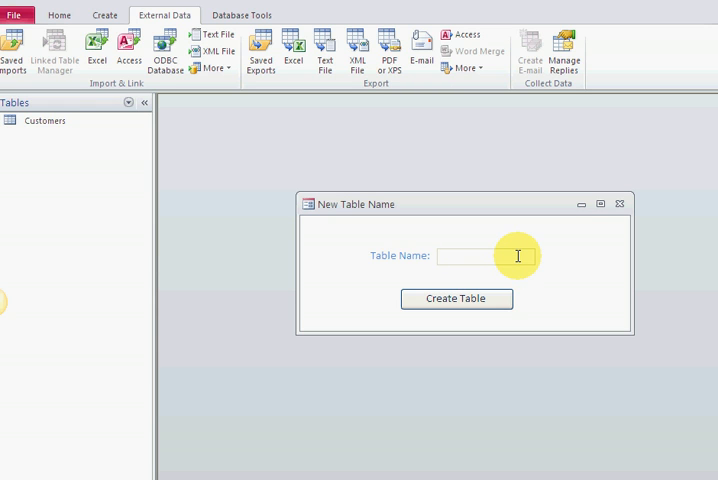
click(490, 256)
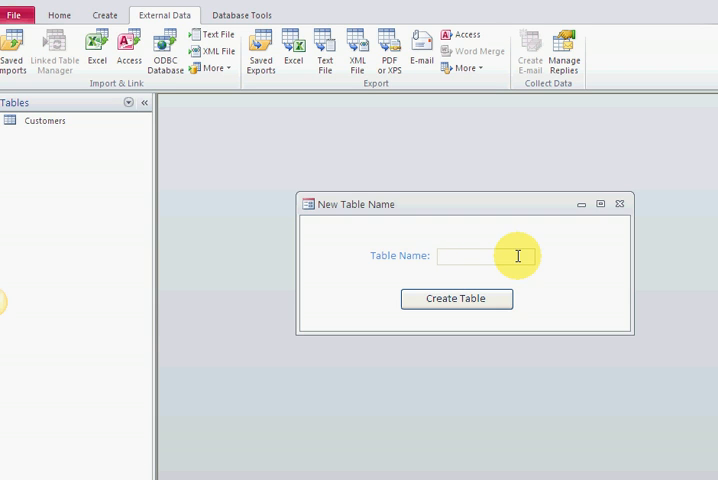
text(new)
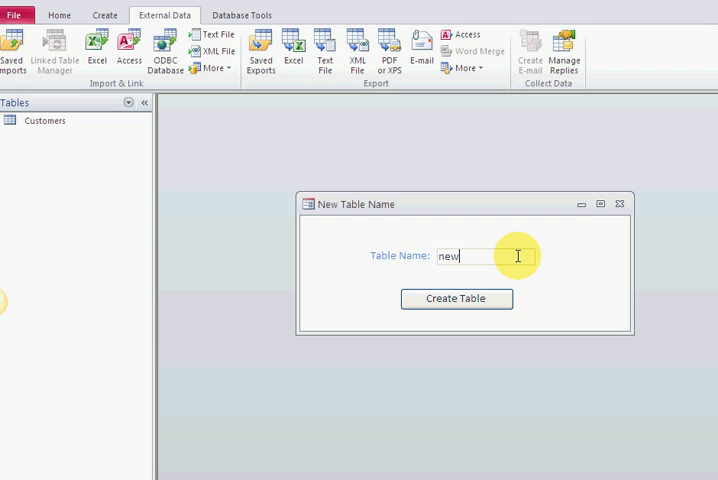
text(_info)
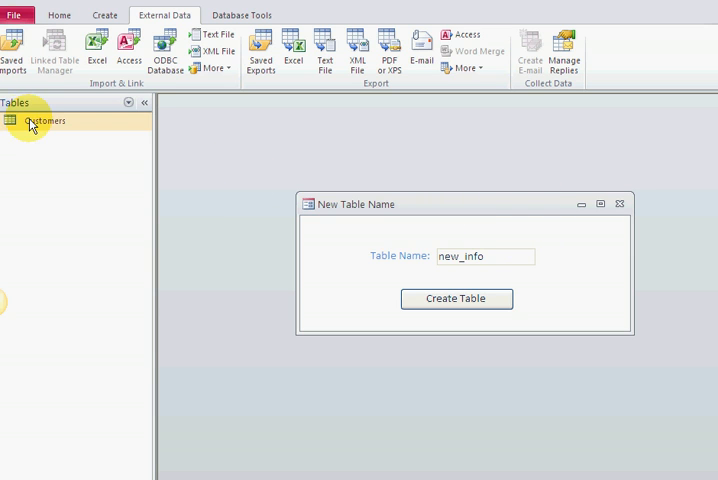
click(456, 298)
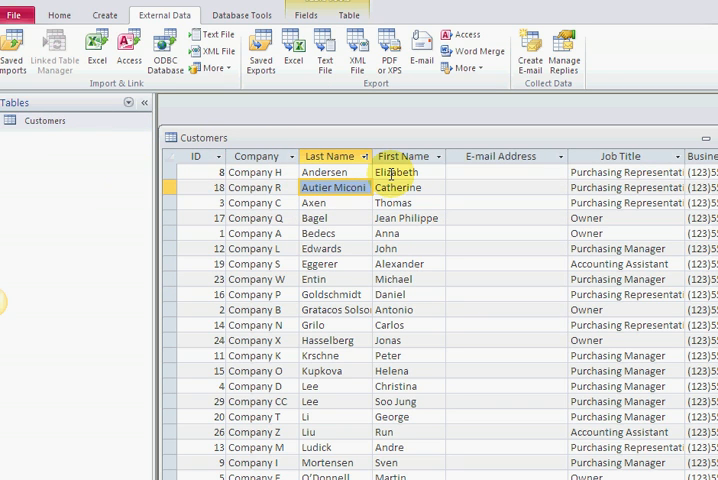
click(324, 171)
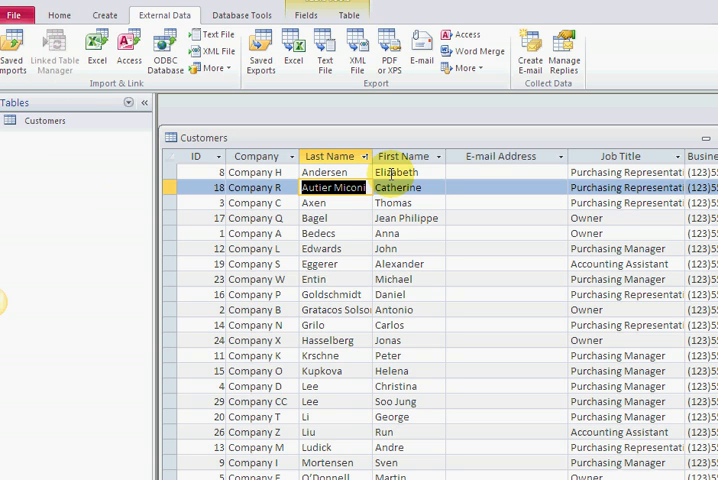
click(394, 202)
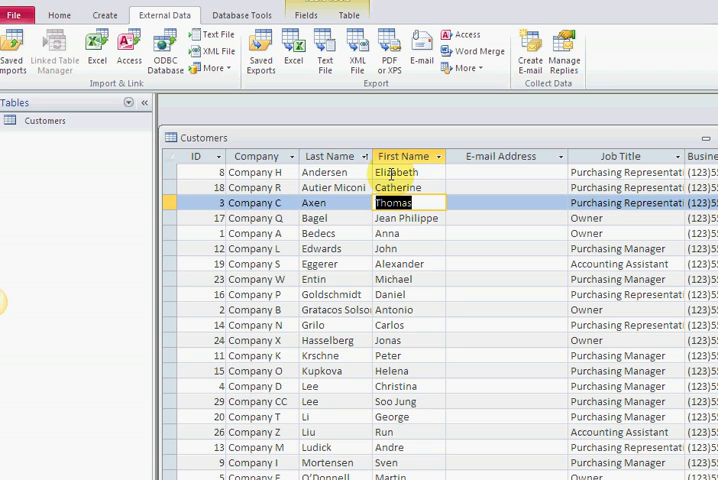
click(325, 172)
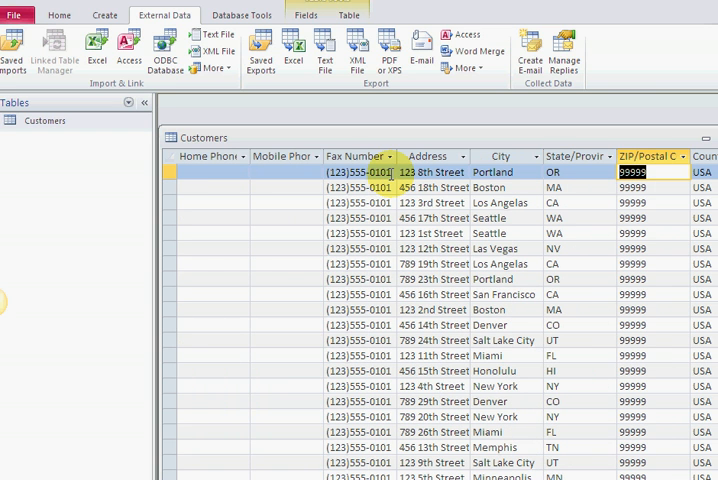
click(578, 172)
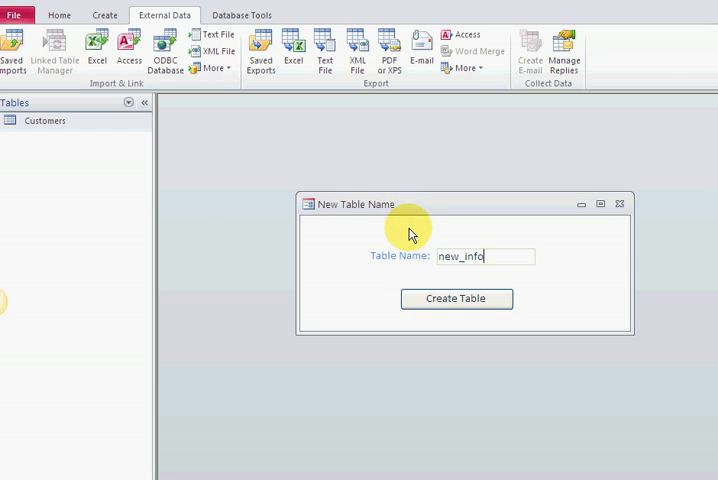
Run Create Table to build new_info from customer data and dismiss the success message.
click(456, 298)
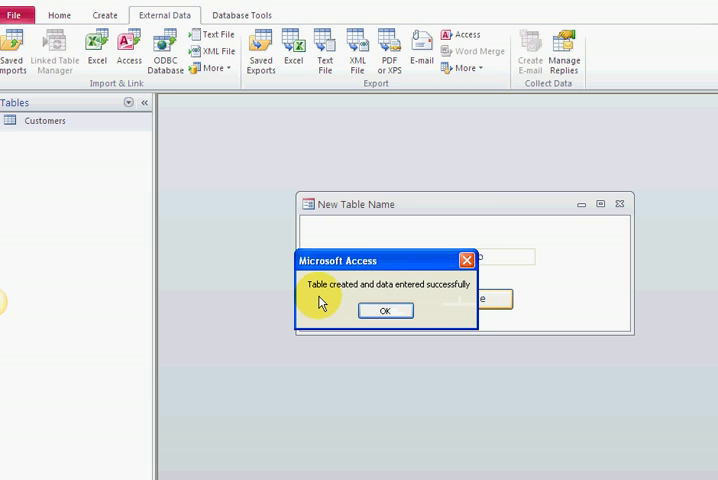
mouse_move(370, 268)
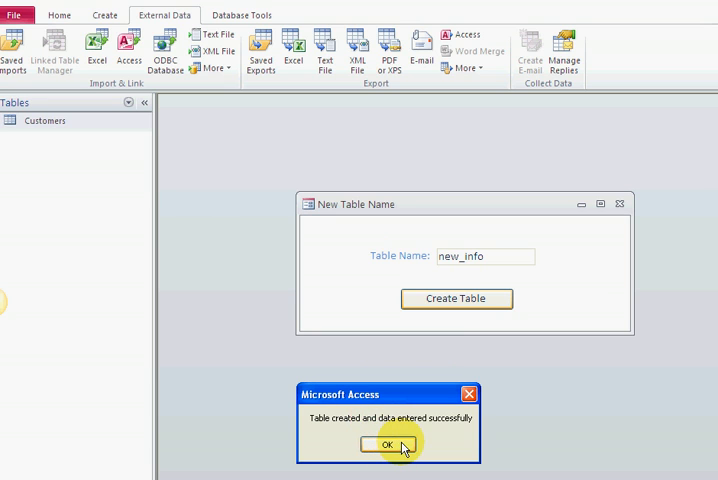
click(388, 446)
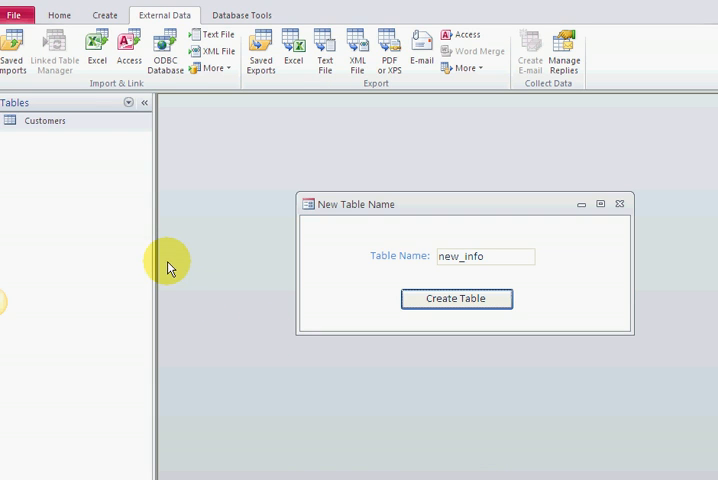
mouse_move(99, 189)
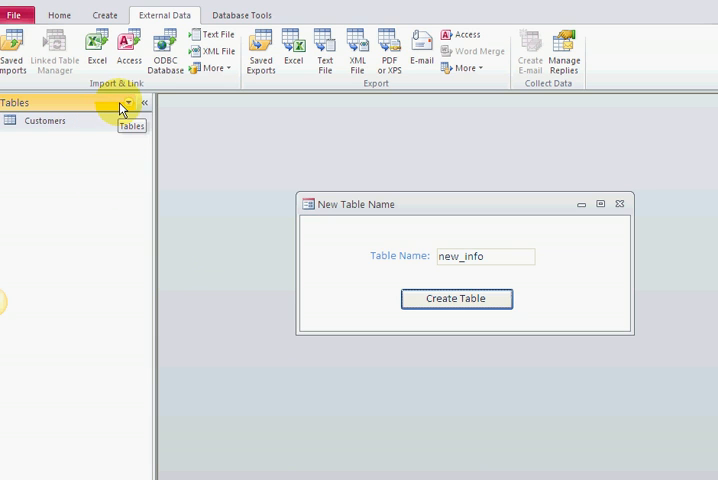
Refresh the Navigation Pane tables list so new_info appears beside Customers.
click(127, 104)
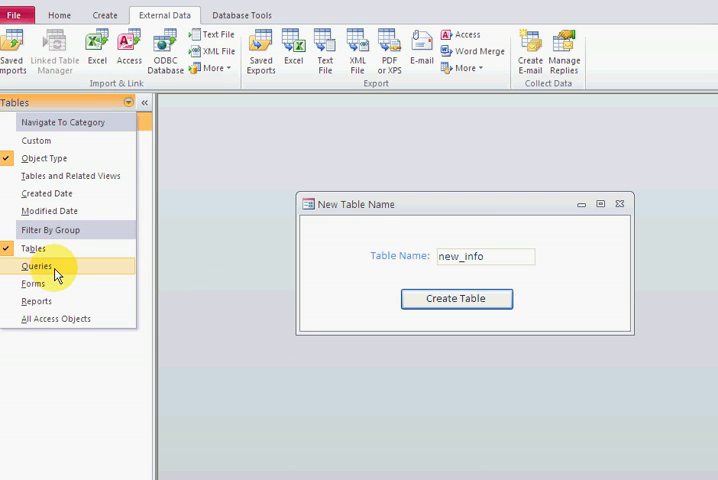
click(37, 283)
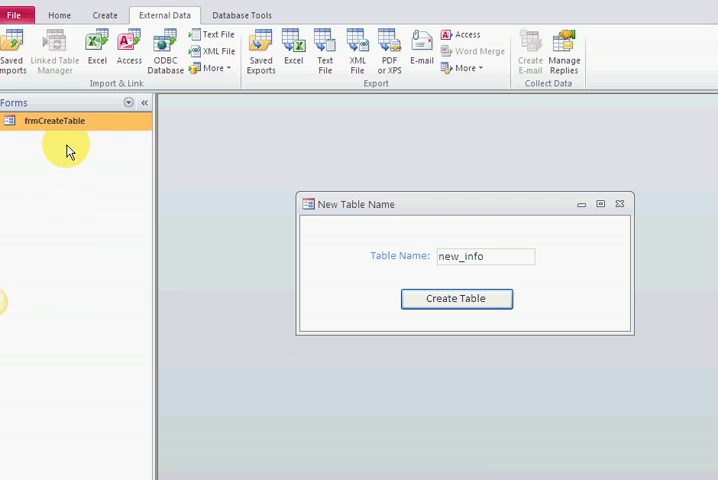
click(128, 103)
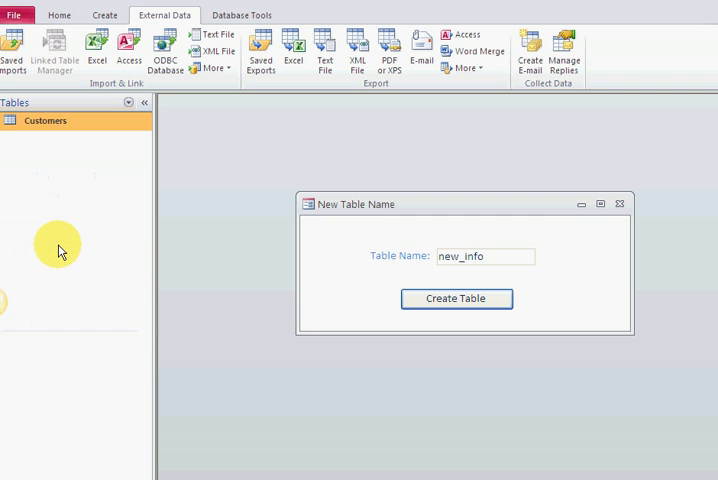
click(456, 298)
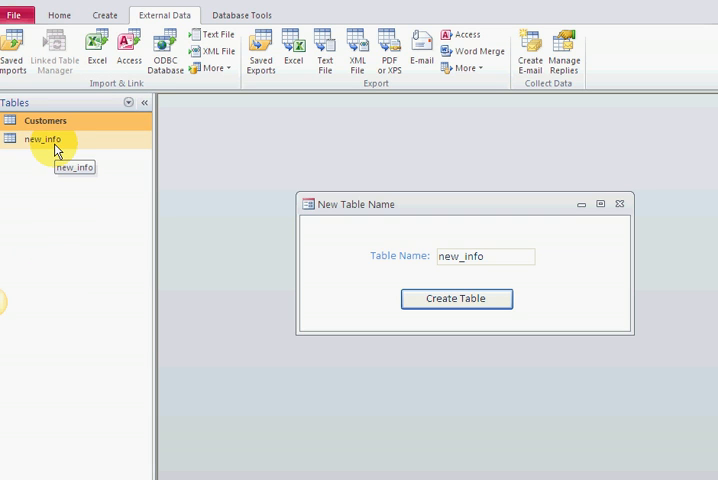
View new_info's 29 copied customer records in Datasheet view.
click(42, 139)
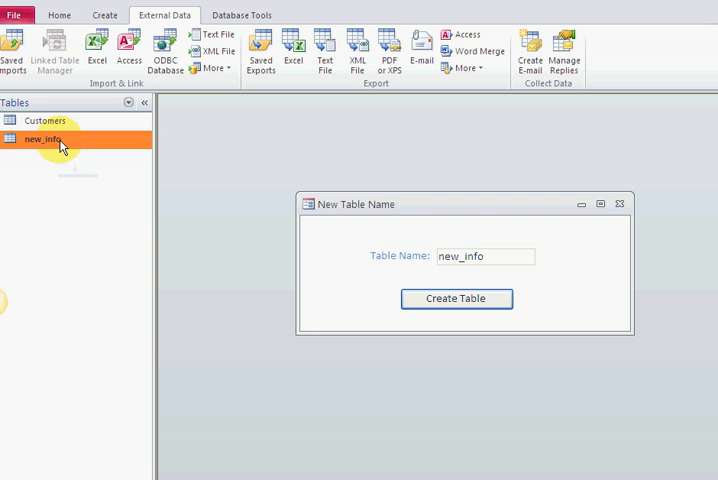
click(456, 298)
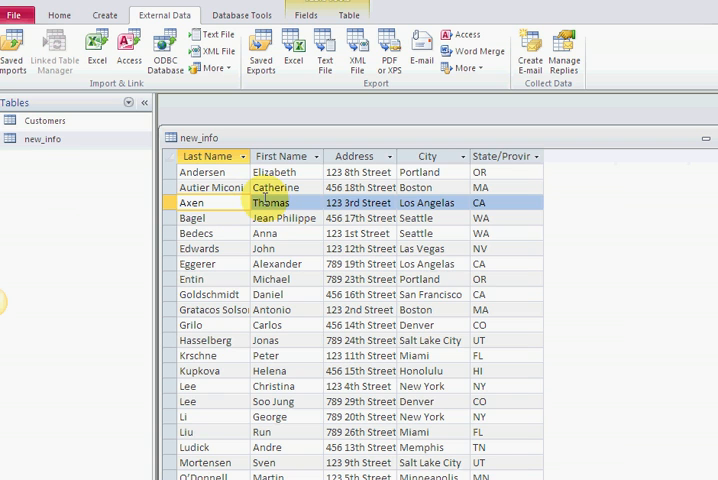
click(285, 218)
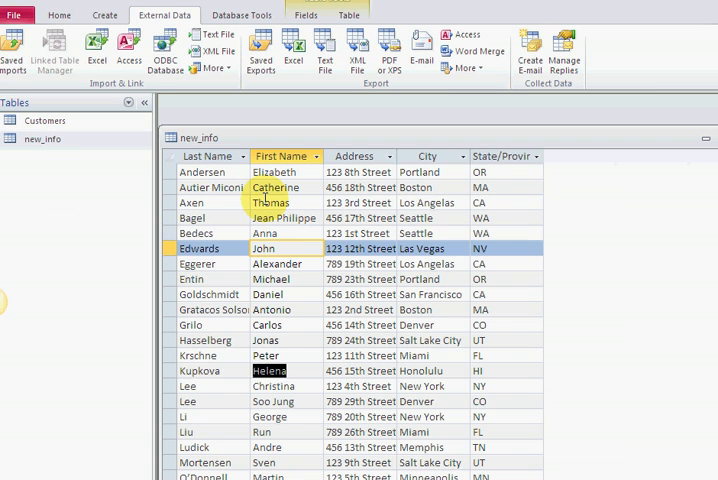
scroll(down, 3)
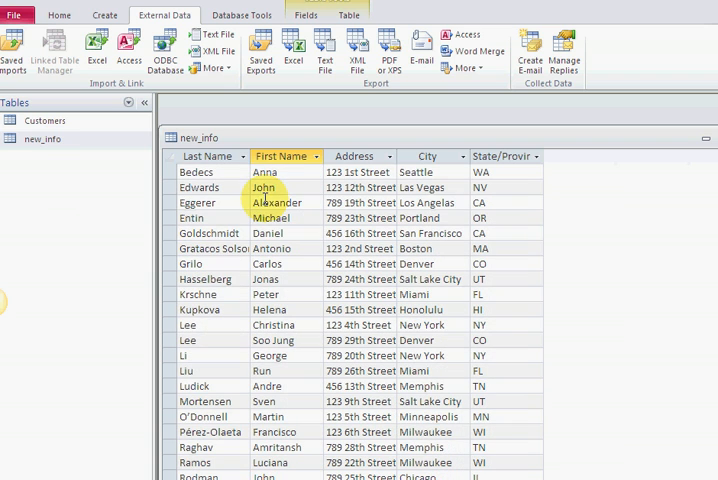
mouse_move(345, 128)
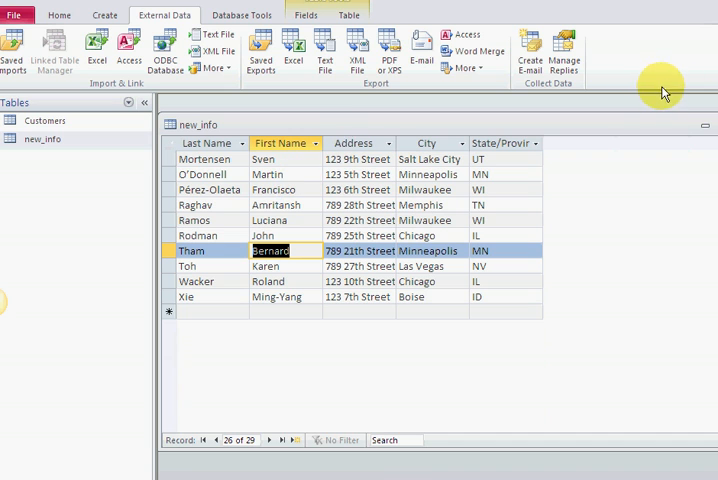
mouse_move(664, 90)
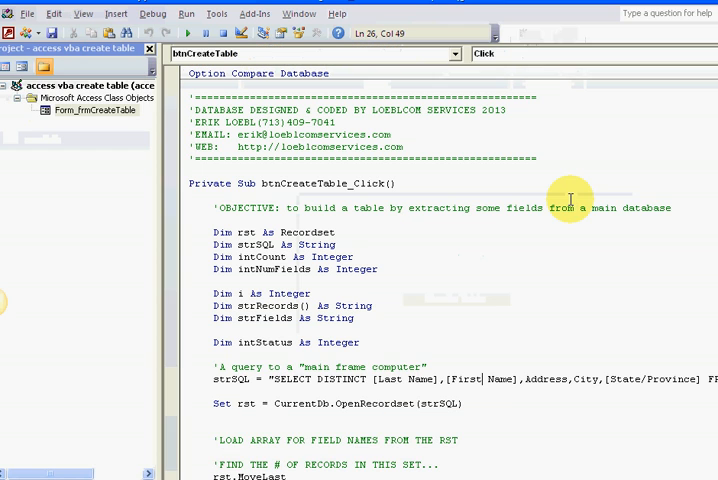
mouse_move(558, 285)
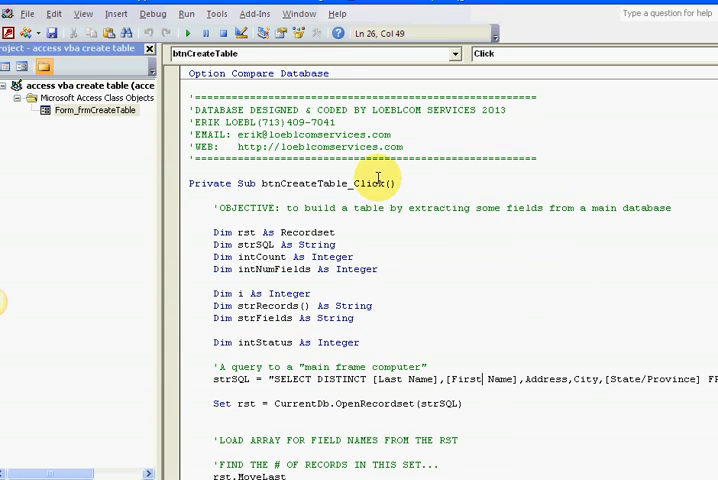
mouse_move(341, 207)
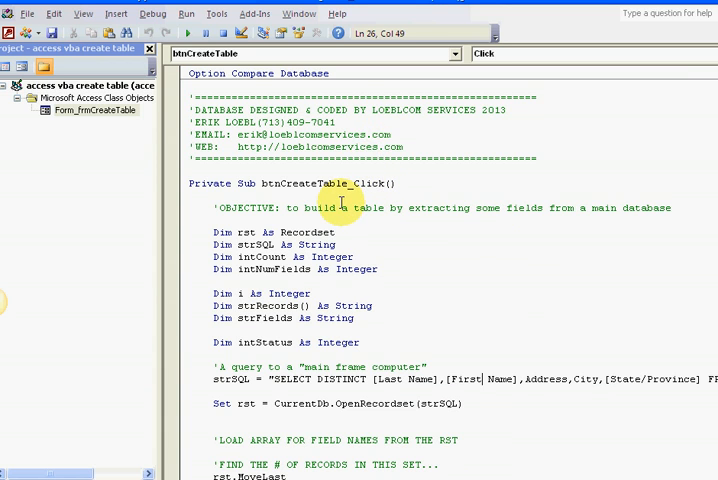
Read through btnCreateTable_Click's declarations down to the intCount record-count variable.
scroll(down, 3)
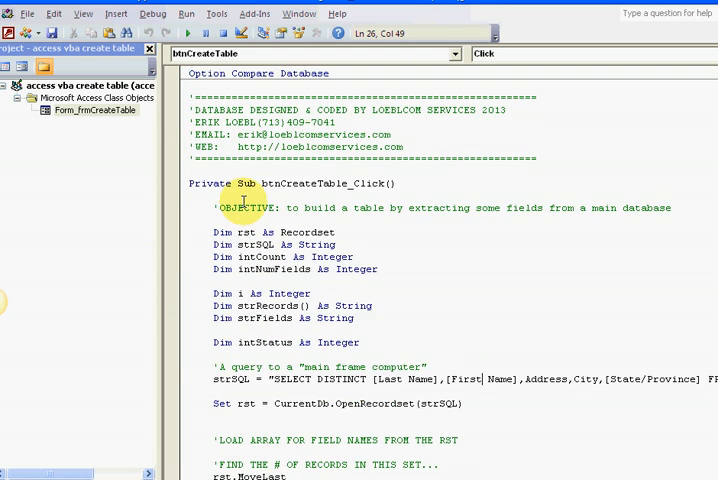
scroll(down, 3)
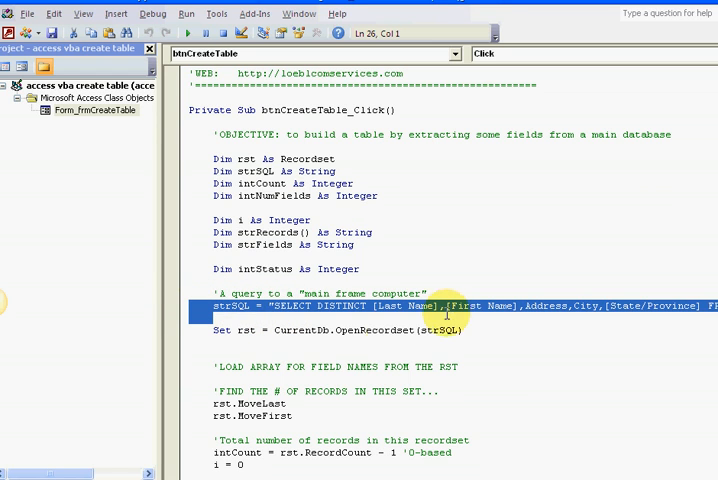
mouse_move(450, 307)
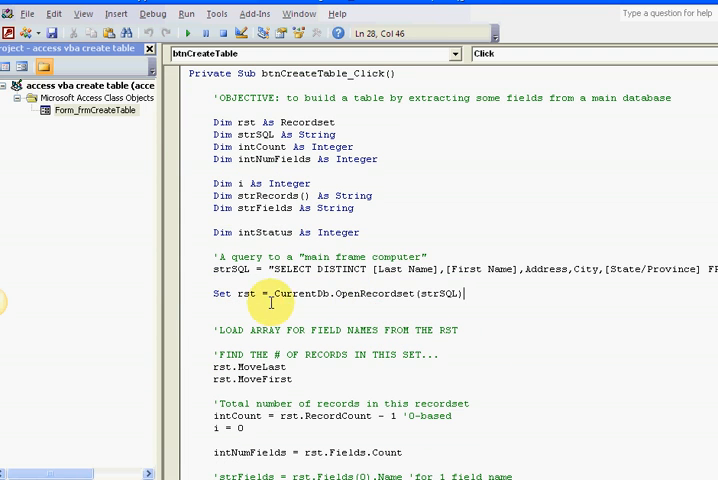
mouse_move(360, 298)
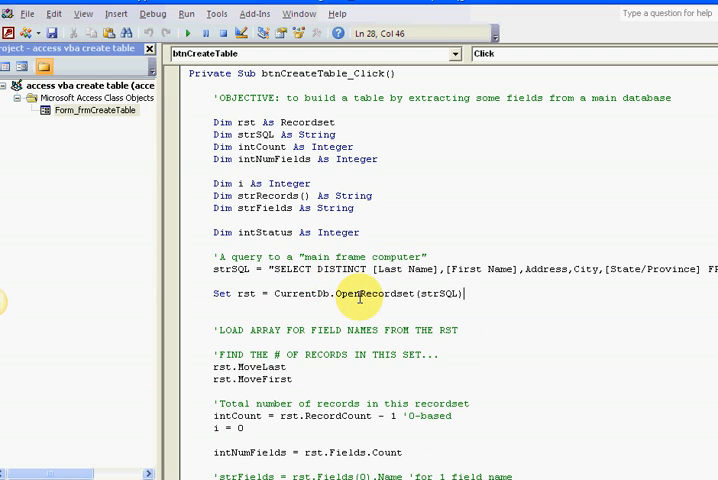
scroll(down, 3)
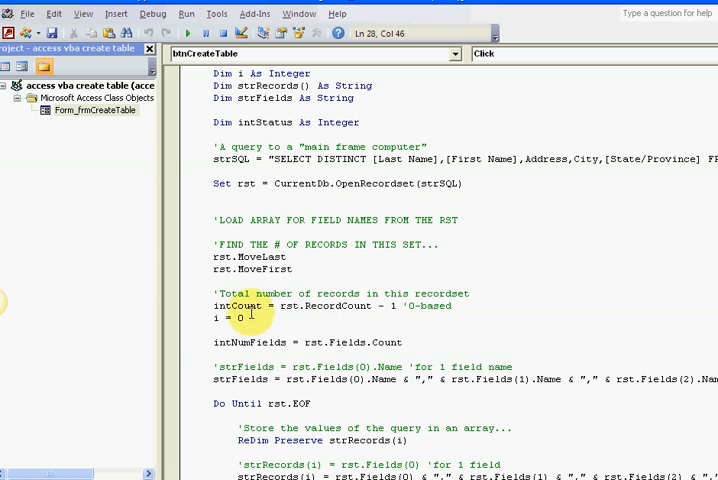
double_click(237, 305)
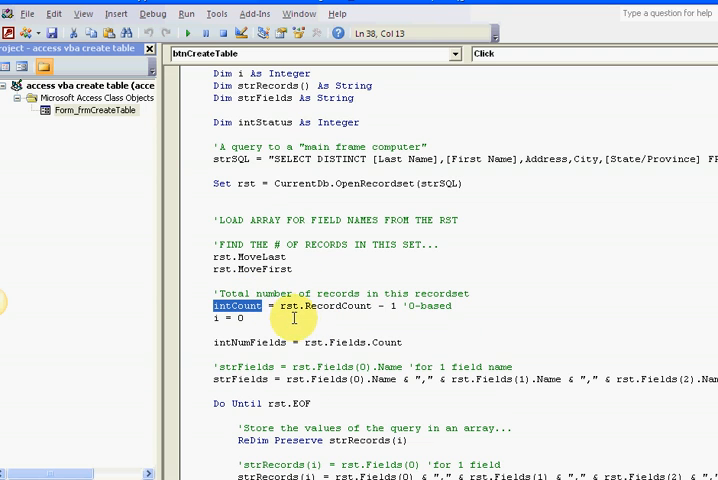
Read the recordset setup down to the lines building the field-name list.
scroll(down, 3)
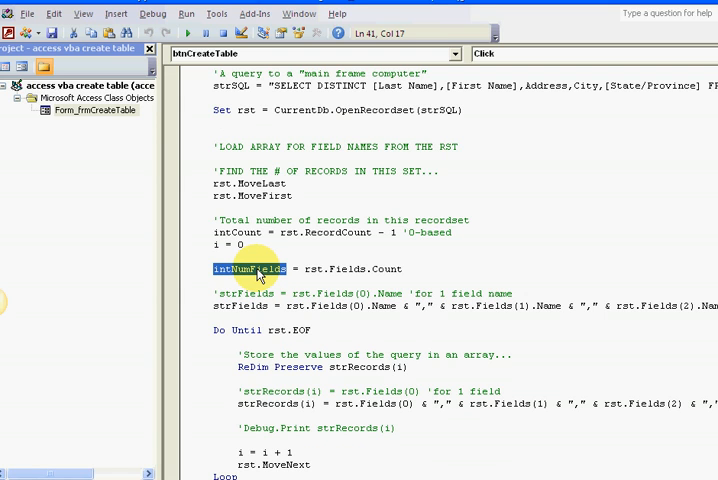
scroll(down, 3)
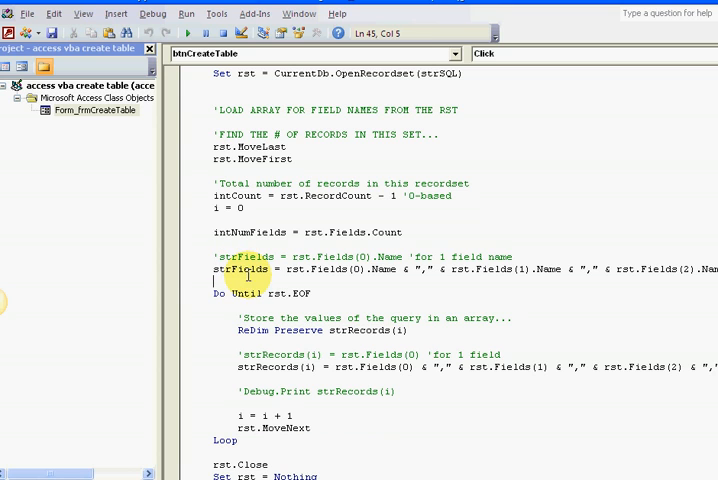
double_click(245, 269)
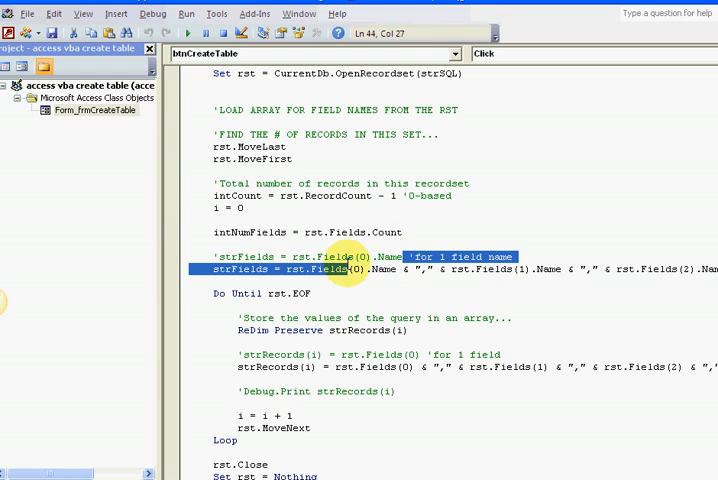
click(280, 256)
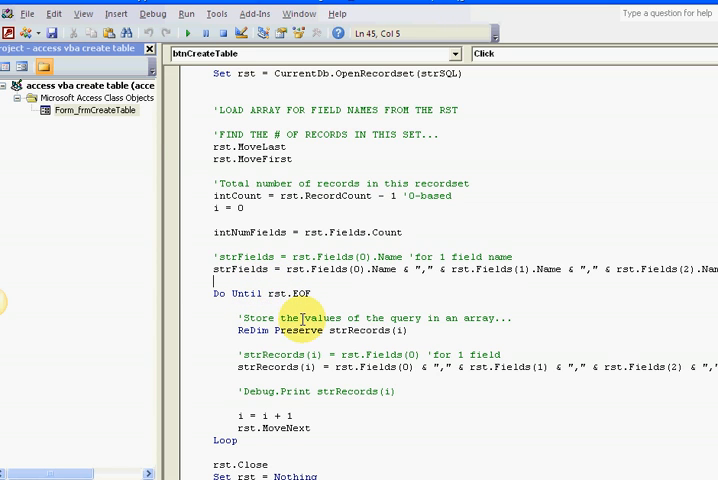
mouse_move(410, 343)
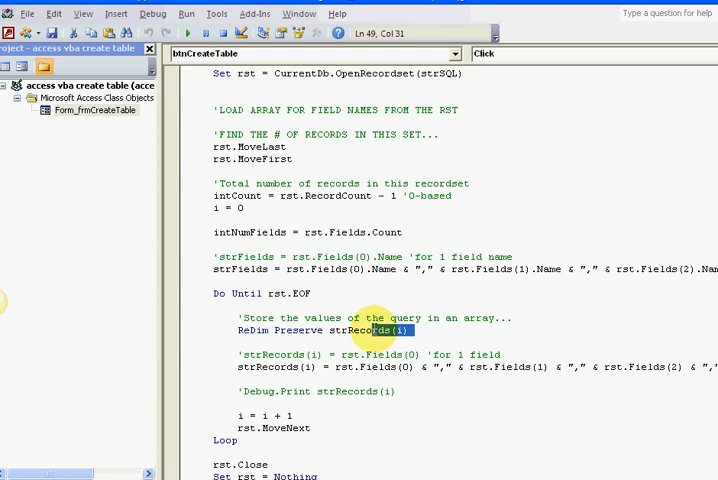
mouse_move(375, 335)
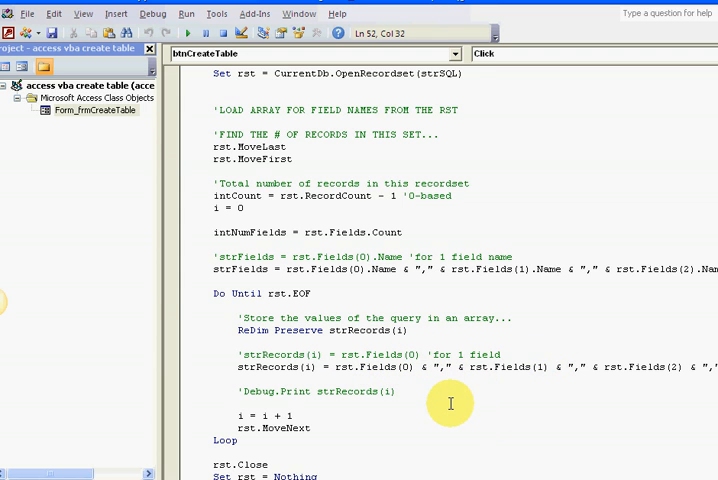
scroll(down, 3)
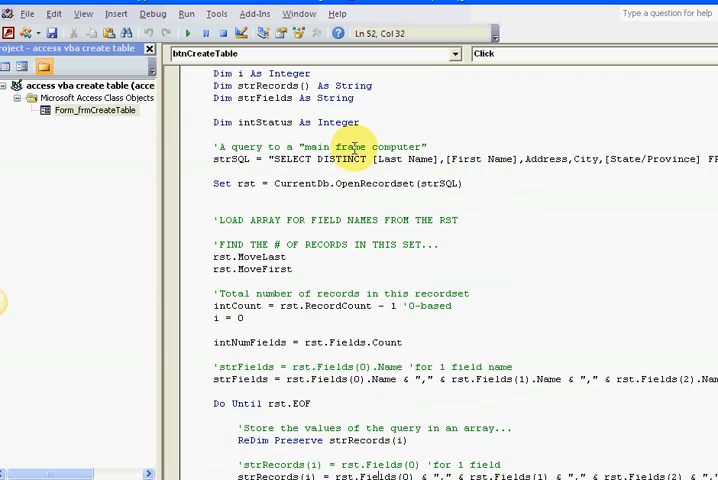
scroll(down, 3)
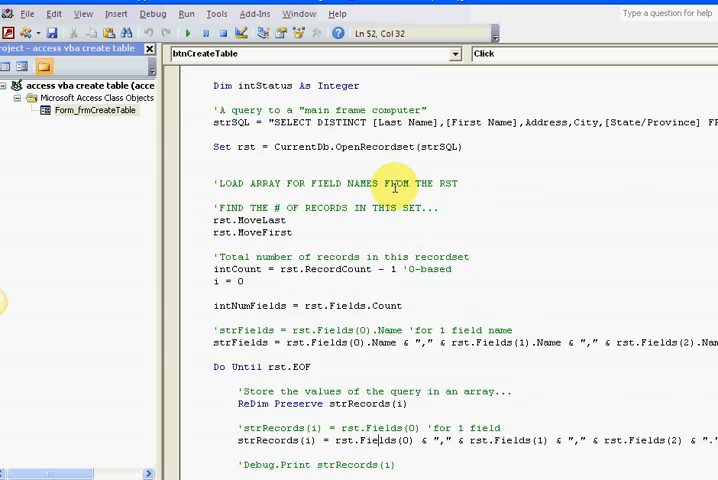
scroll(down, 3)
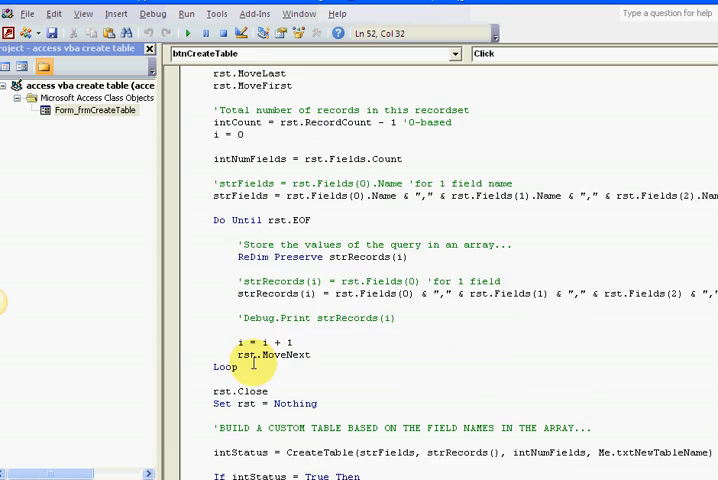
scroll(down, 3)
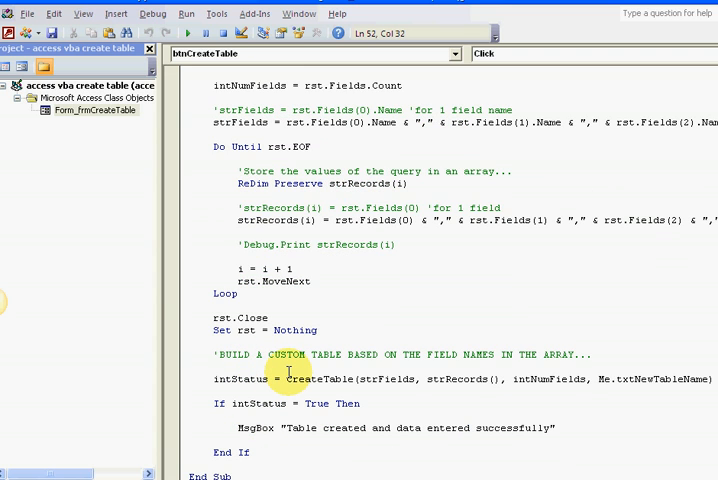
click(310, 355)
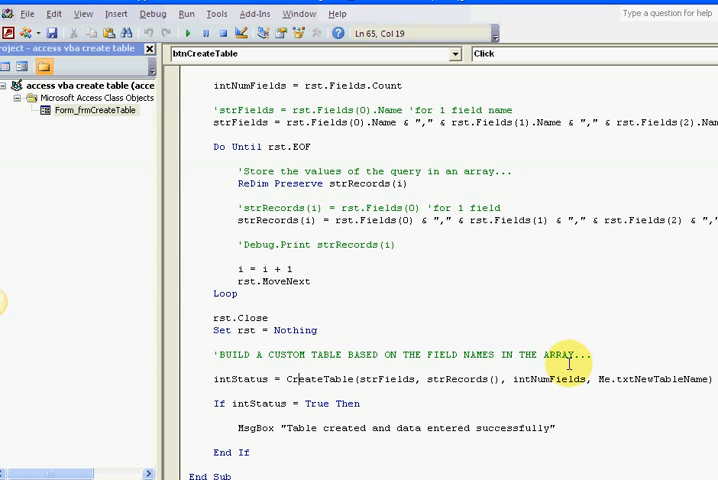
double_click(300, 378)
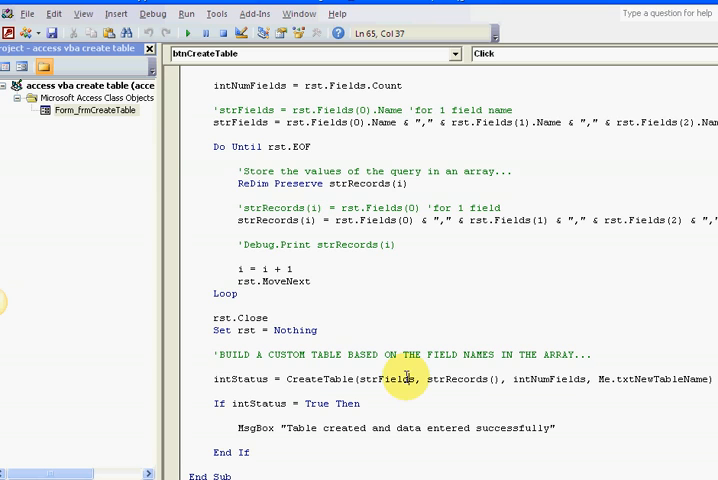
double_click(453, 378)
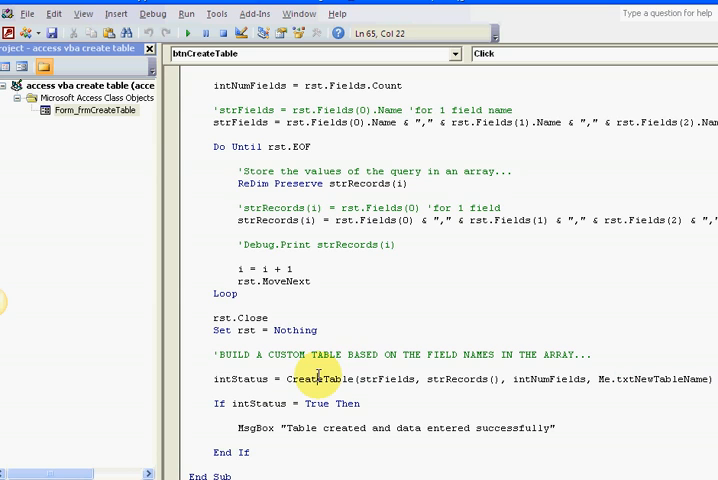
double_click(320, 377)
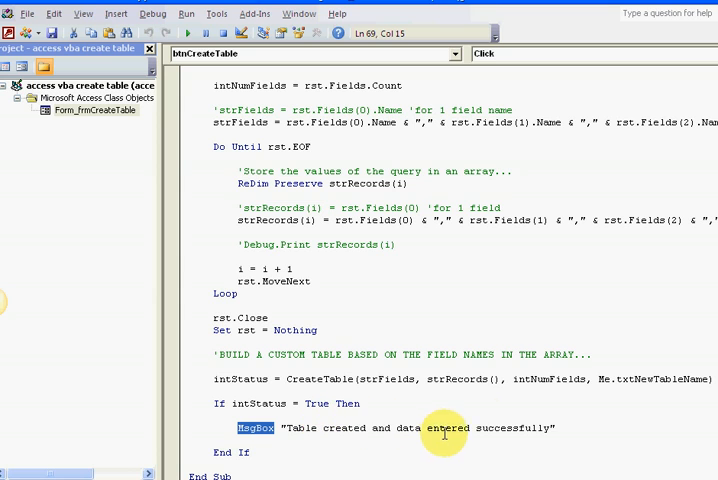
mouse_move(570, 429)
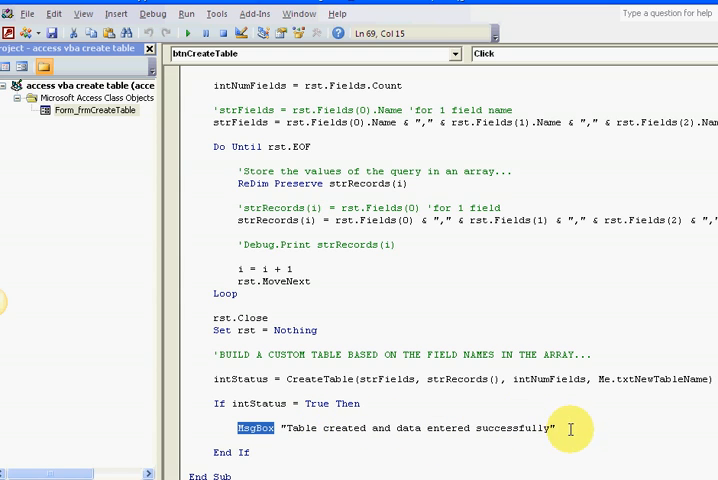
mouse_move(283, 405)
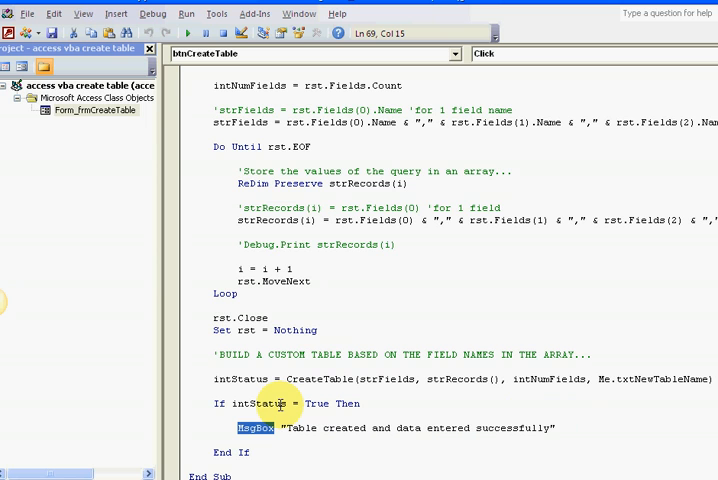
mouse_move(258, 407)
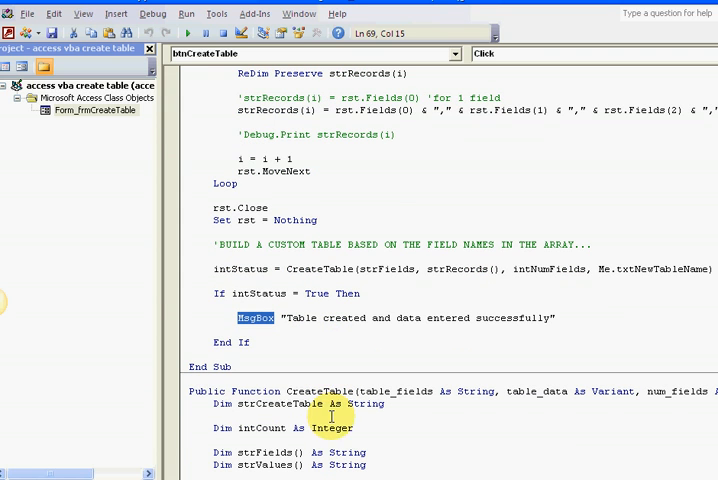
mouse_move(258, 388)
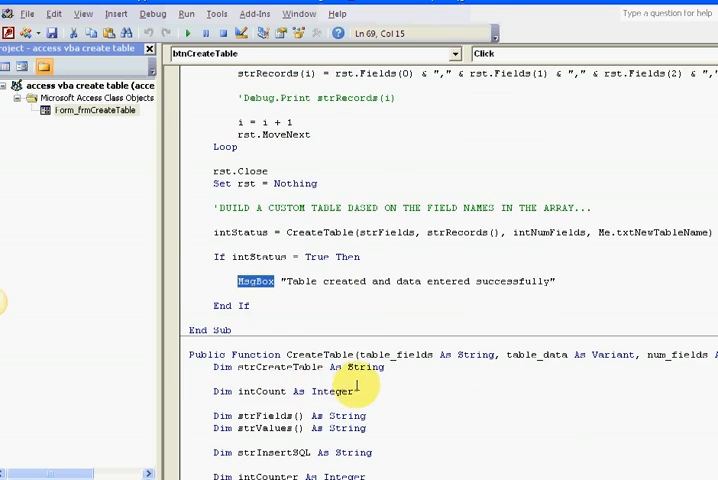
scroll(down, 3)
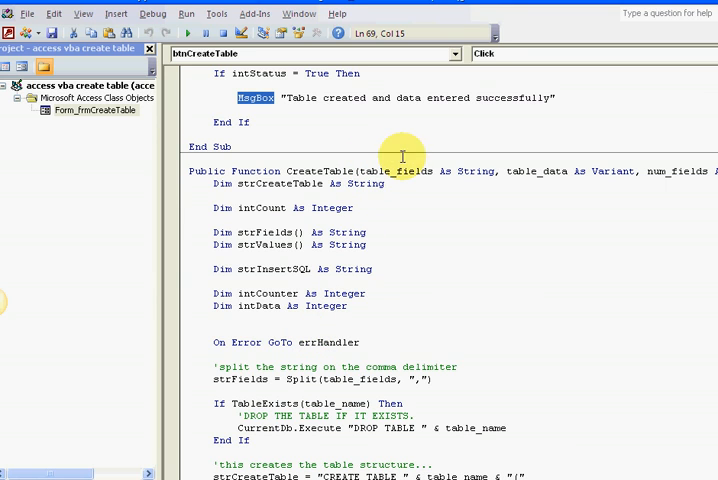
double_click(398, 171)
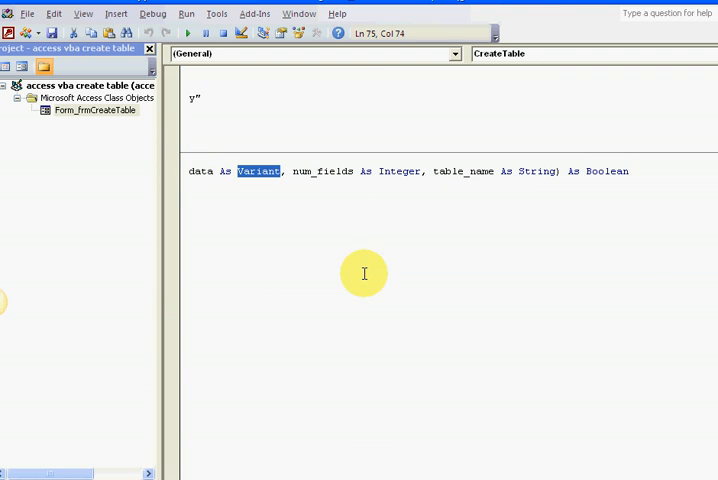
mouse_move(497, 171)
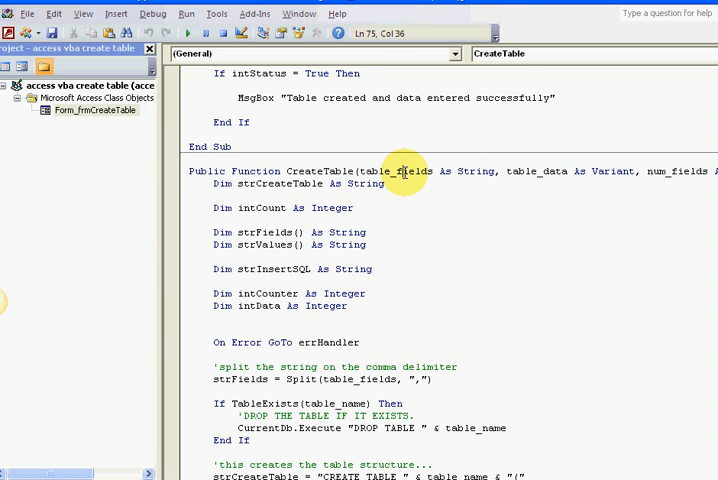
double_click(395, 170)
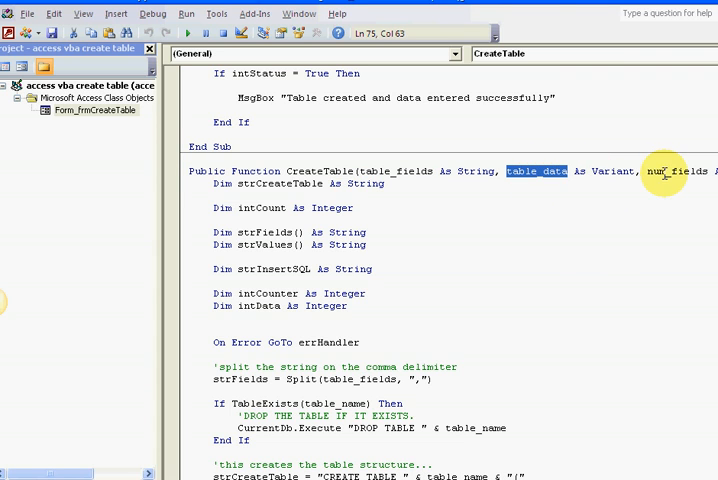
mouse_move(552, 195)
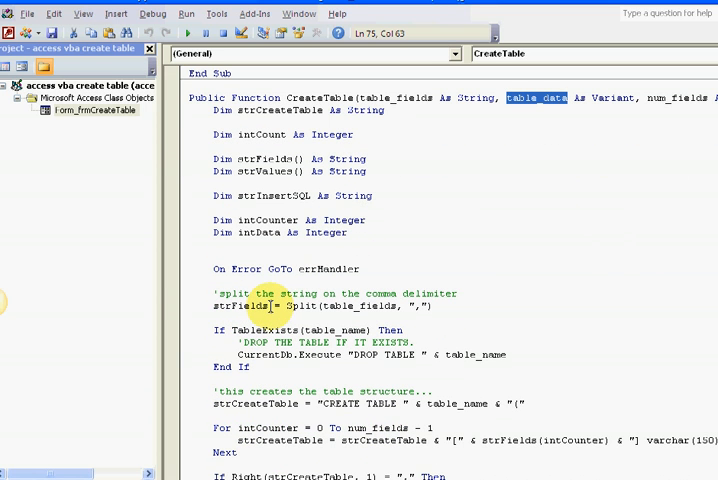
double_click(310, 306)
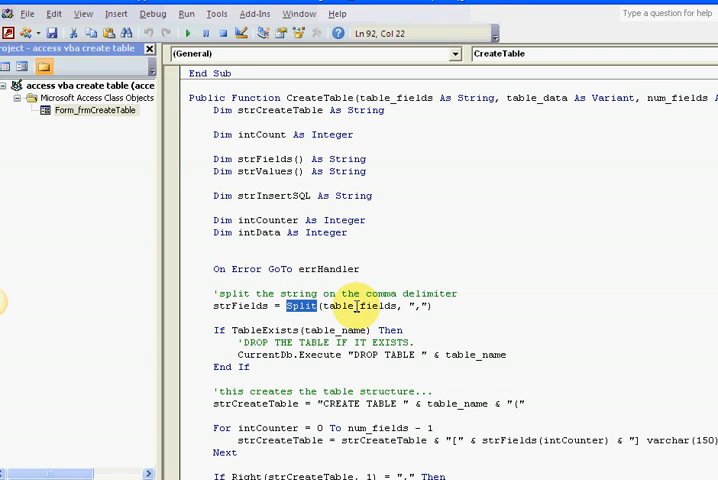
mouse_move(365, 306)
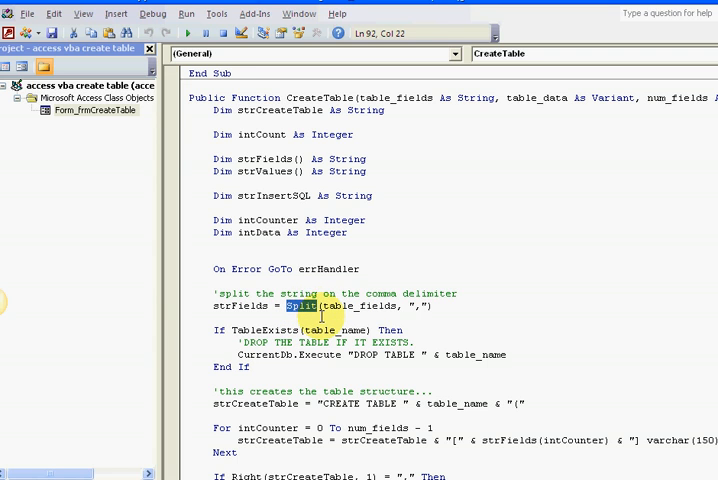
double_click(355, 306)
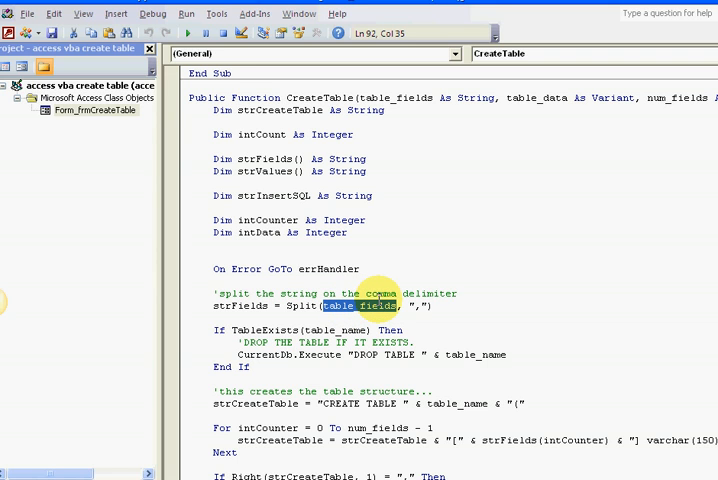
mouse_move(393, 311)
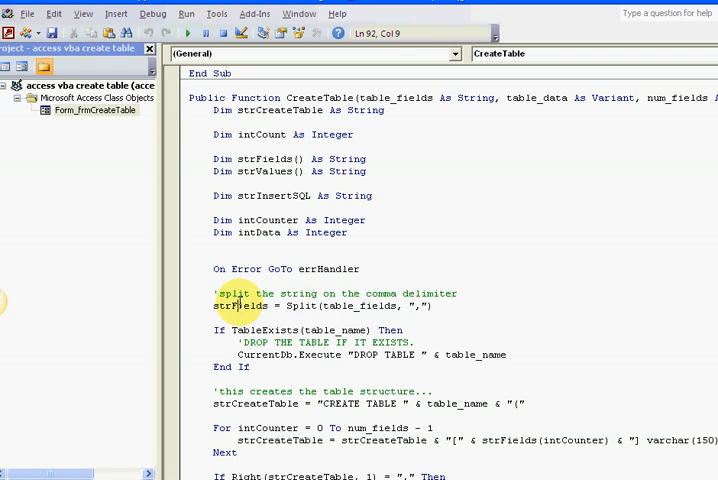
double_click(240, 305)
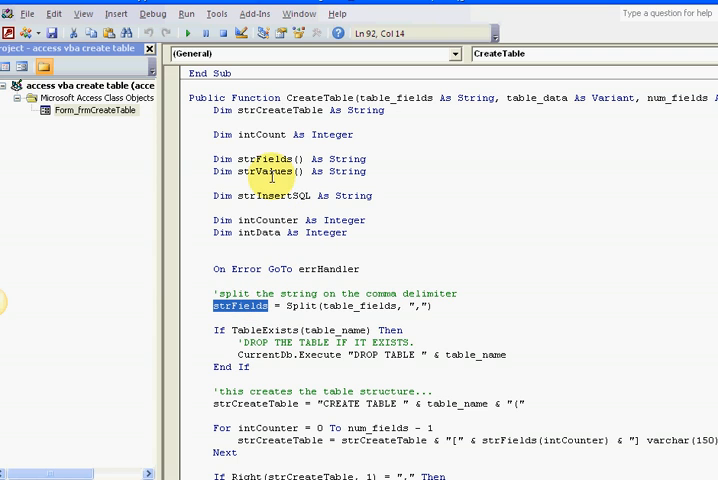
double_click(270, 158)
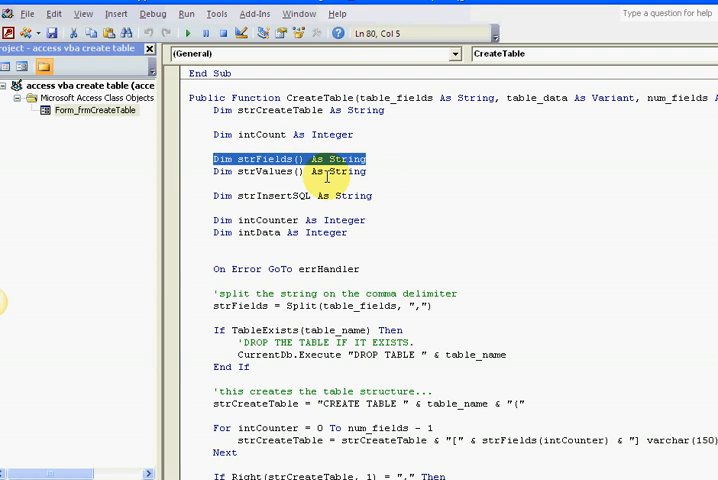
mouse_move(381, 220)
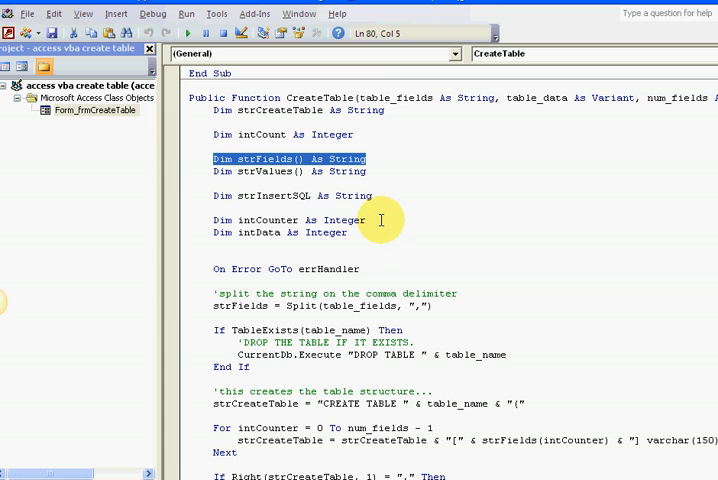
scroll(down, 3)
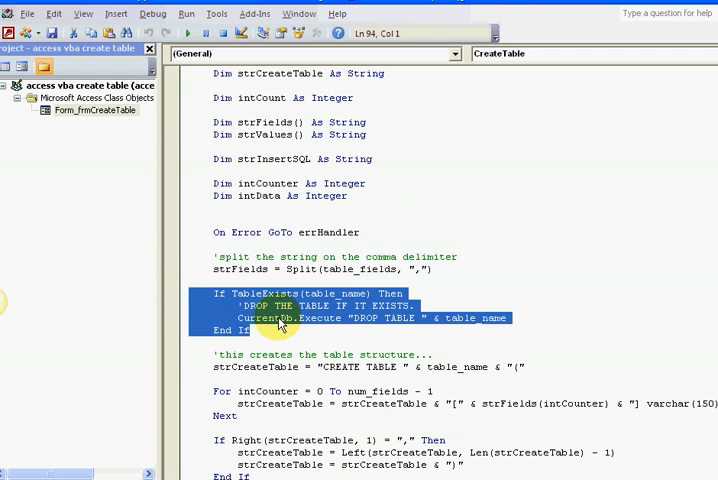
mouse_move(405, 345)
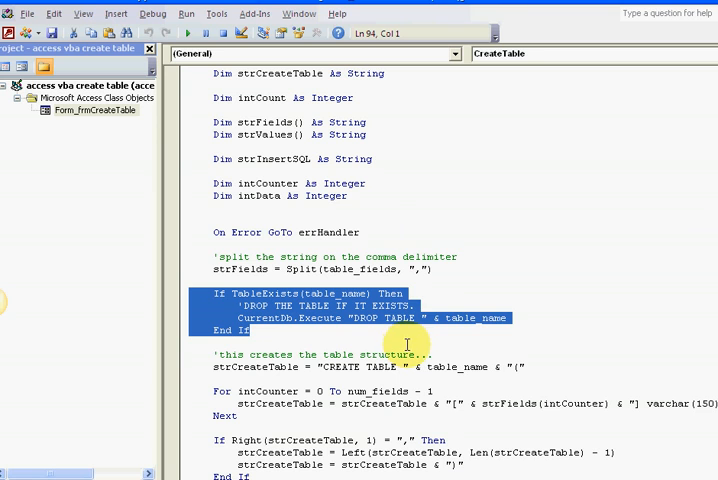
mouse_move(340, 287)
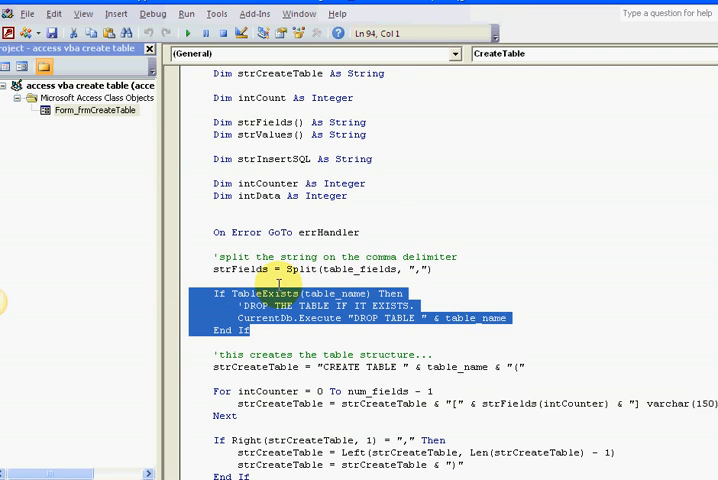
double_click(261, 293)
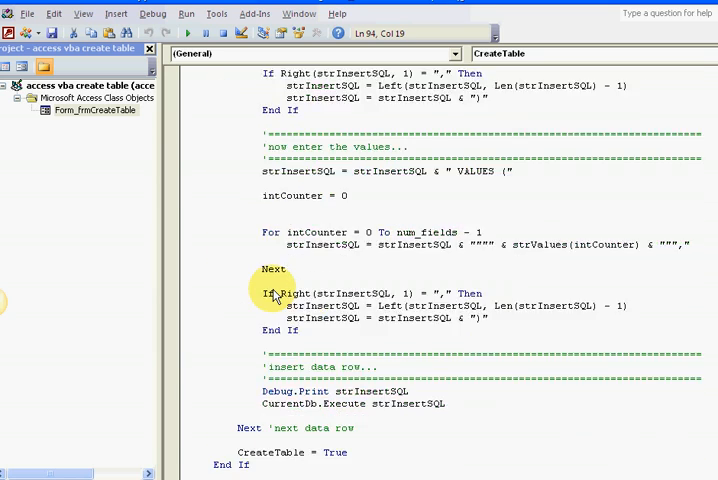
scroll(down, 3)
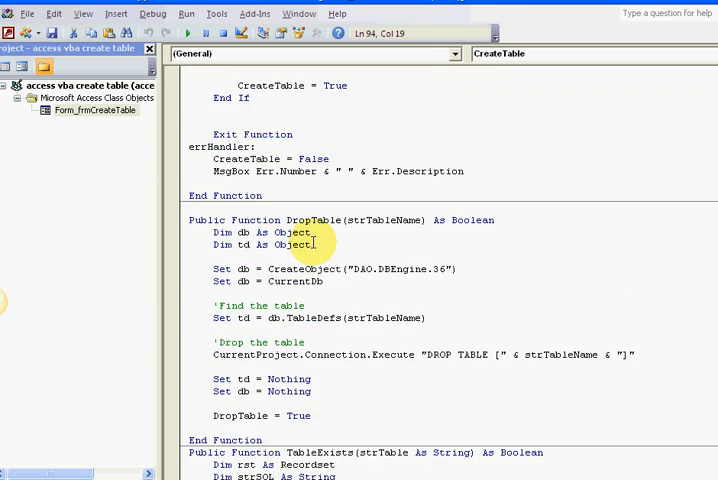
scroll(down, 3)
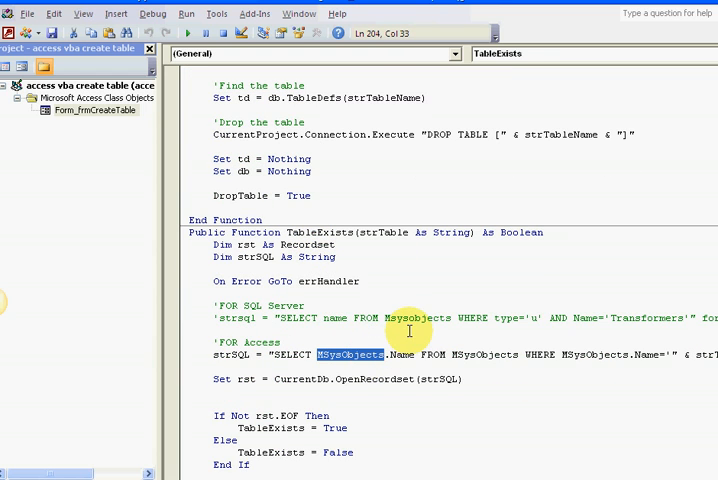
scroll(down, 3)
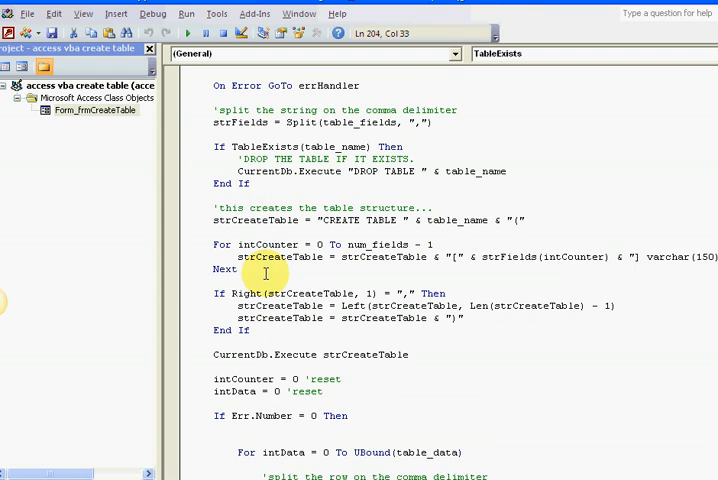
mouse_move(281, 331)
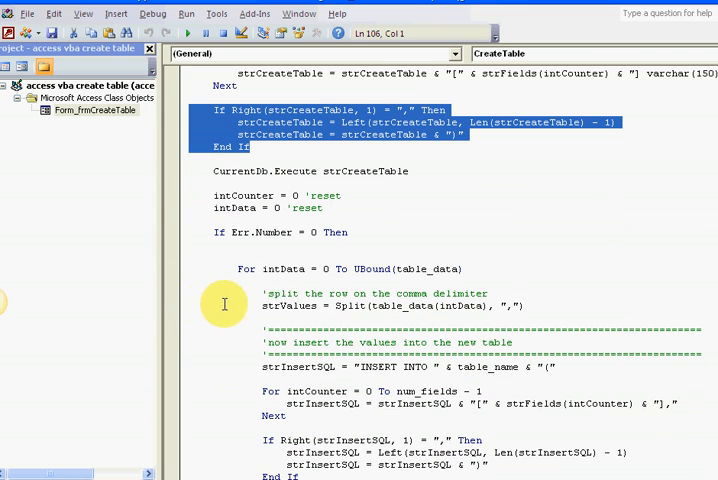
mouse_move(507, 369)
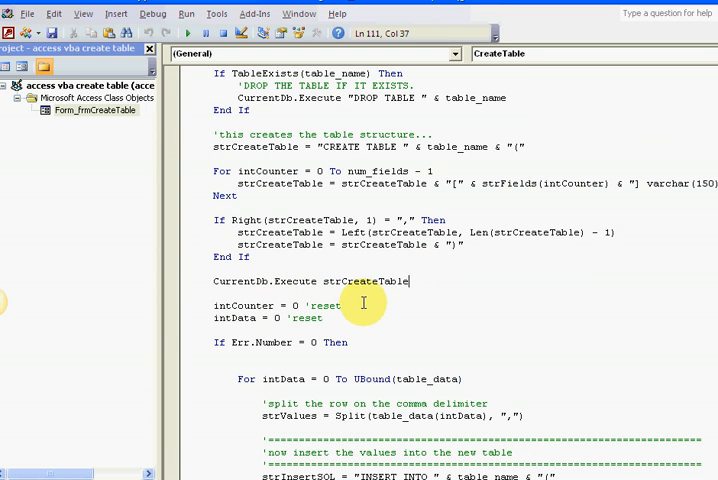
mouse_move(286, 342)
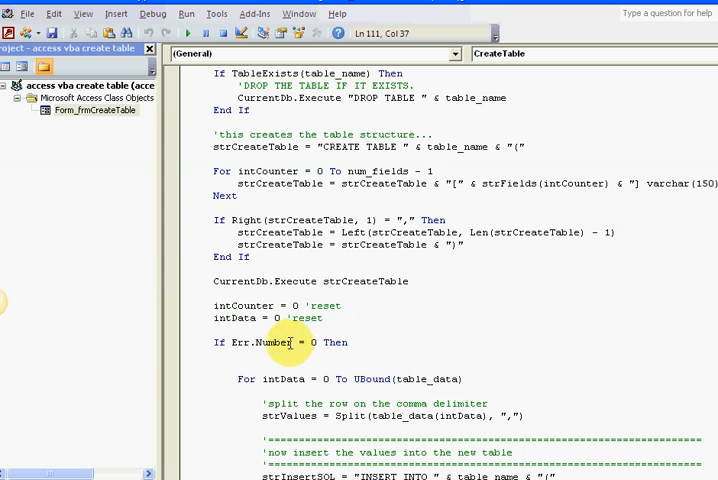
double_click(262, 342)
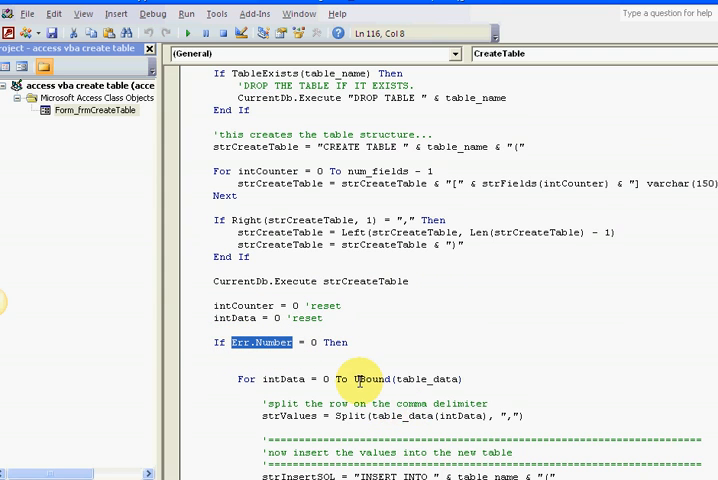
scroll(down, 3)
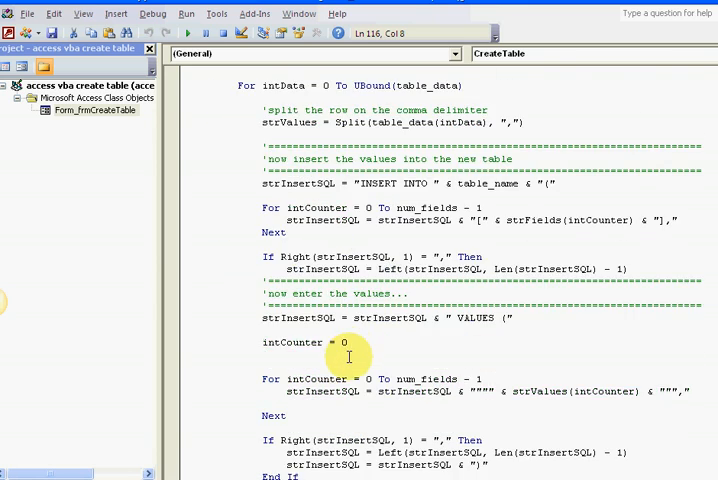
scroll(down, 3)
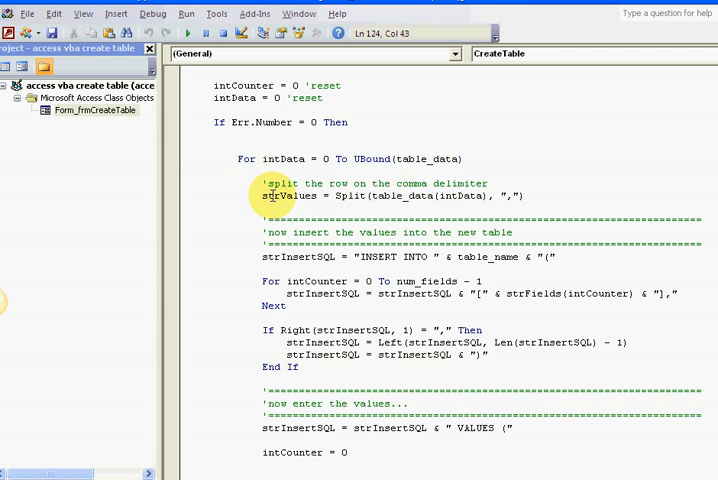
double_click(287, 196)
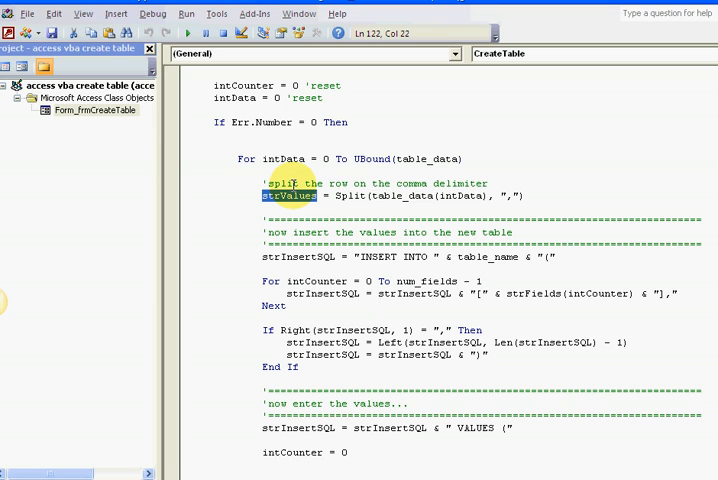
mouse_move(272, 127)
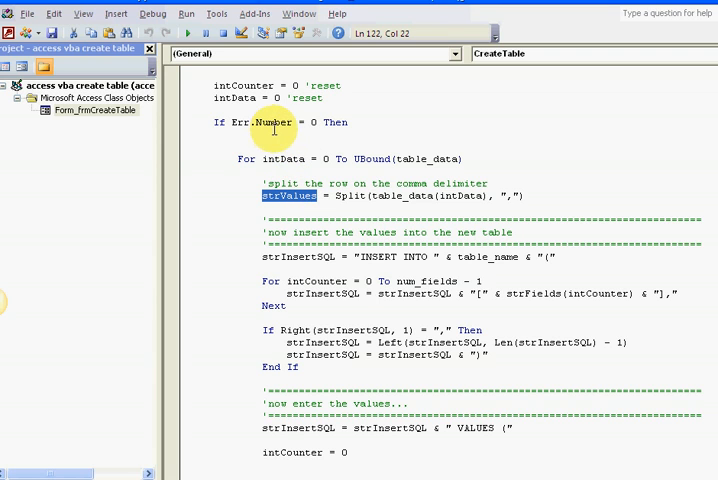
mouse_move(350, 158)
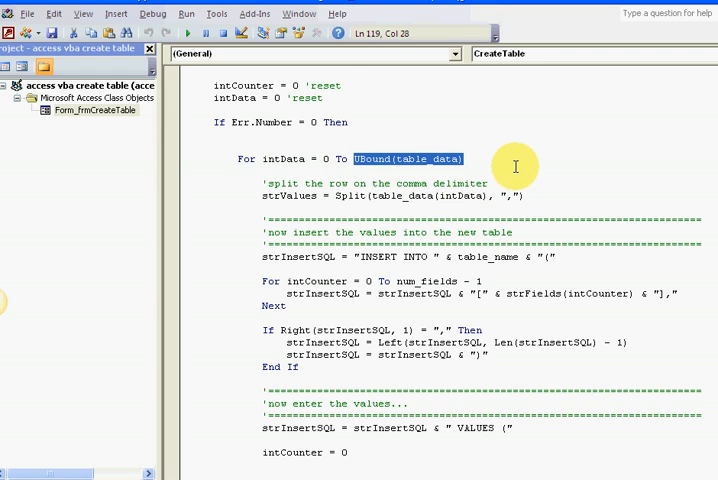
mouse_move(442, 158)
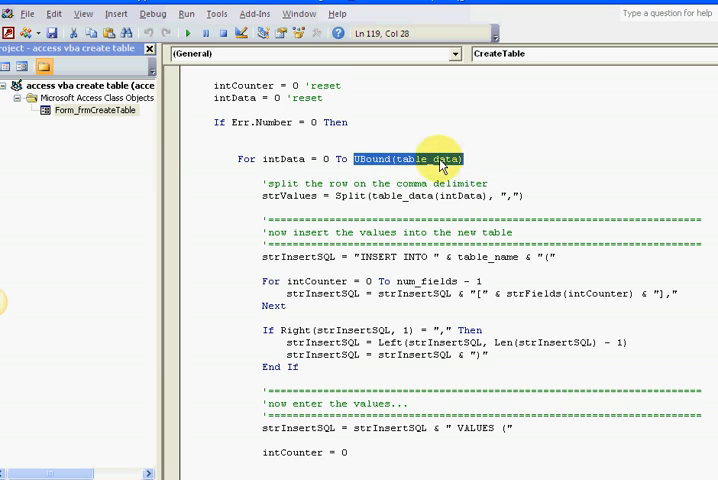
mouse_move(503, 155)
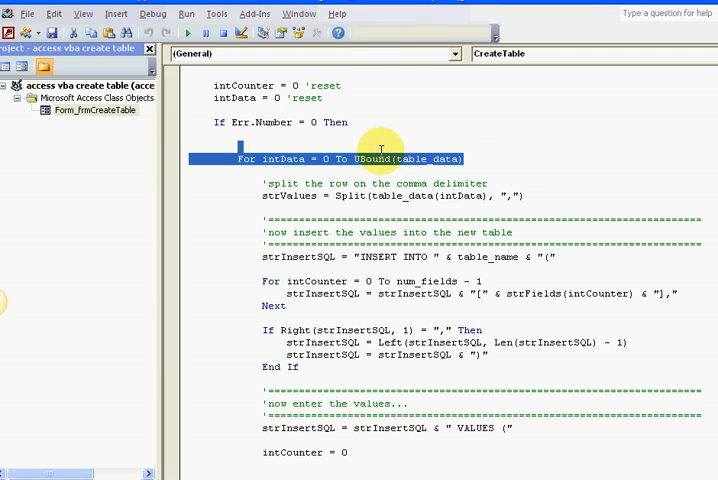
double_click(400, 159)
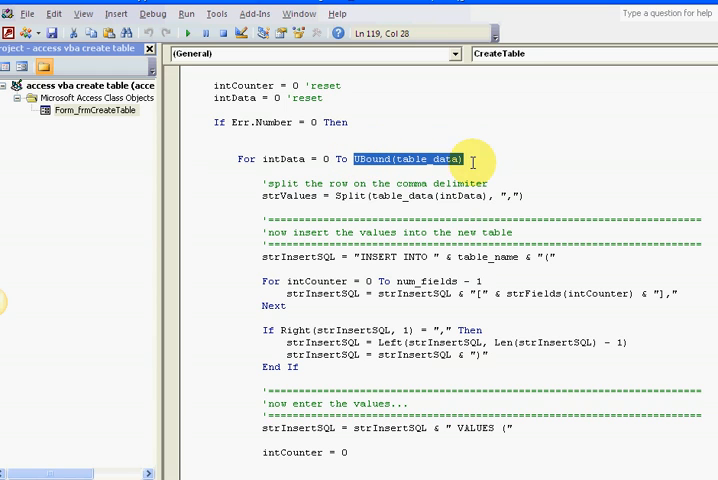
mouse_move(290, 183)
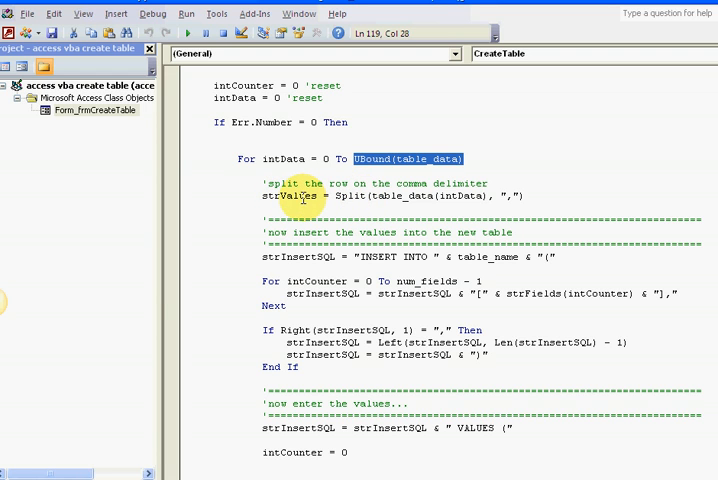
scroll(down, 3)
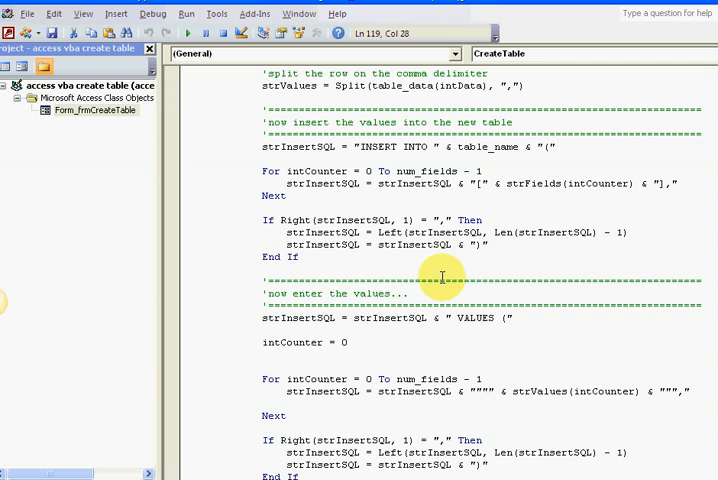
scroll(down, 3)
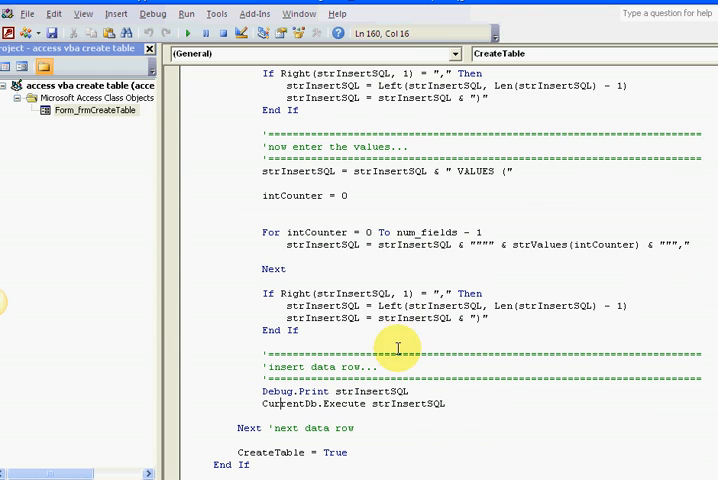
mouse_move(464, 398)
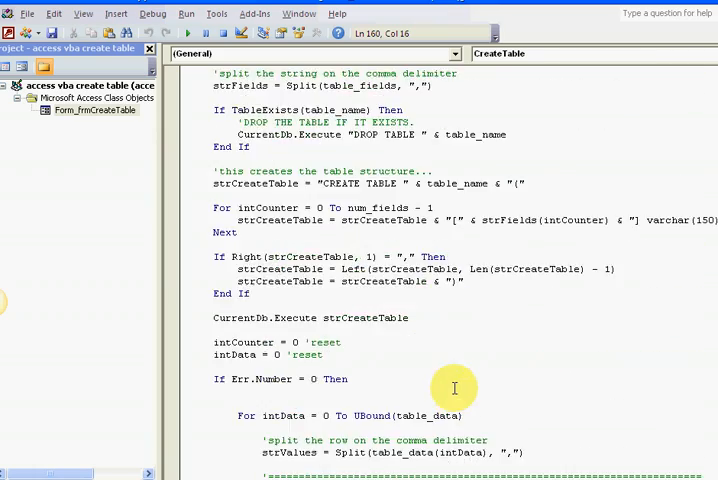
scroll(down, 3)
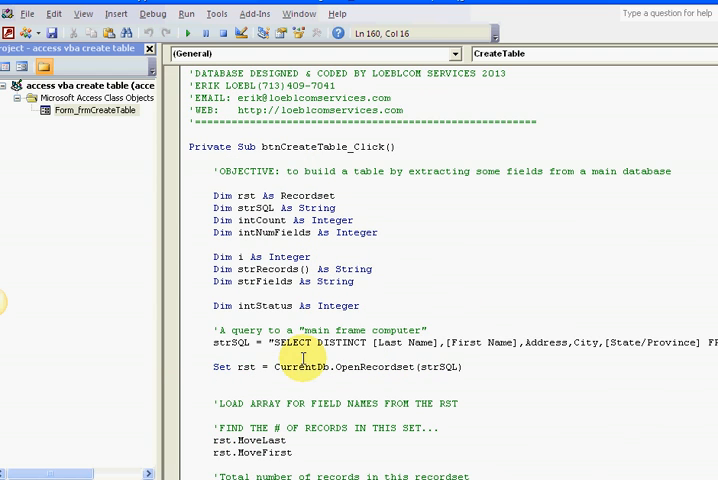
click(258, 342)
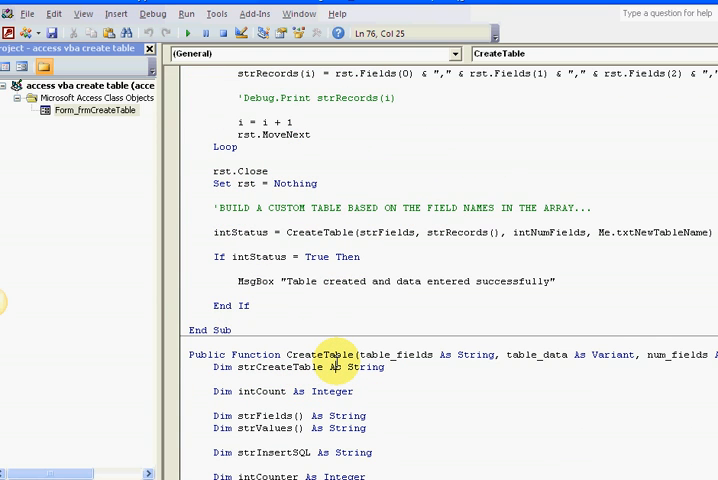
double_click(320, 354)
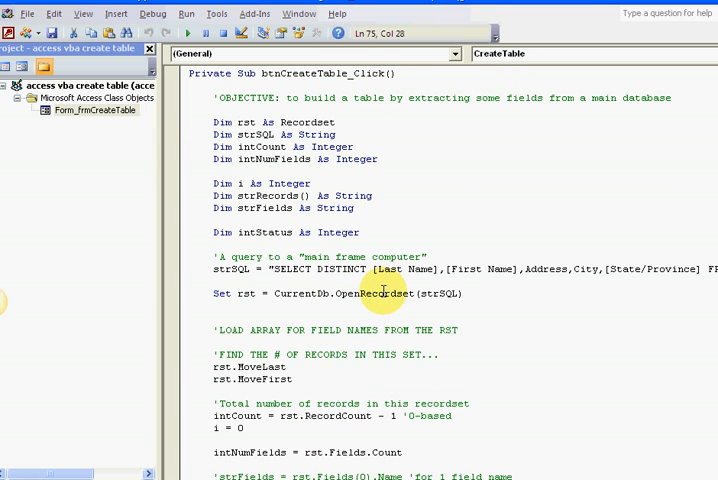
scroll(down, 3)
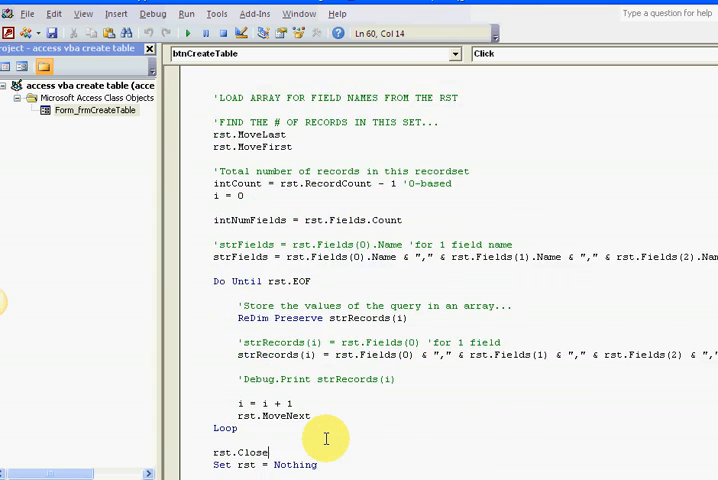
scroll(down, 3)
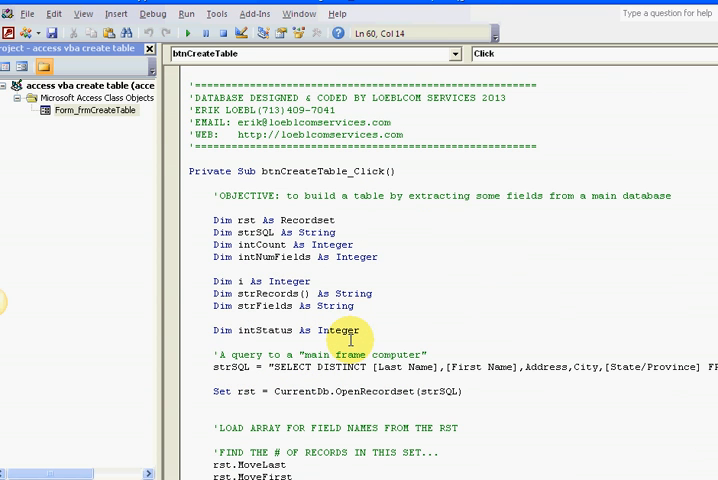
scroll(down, 3)
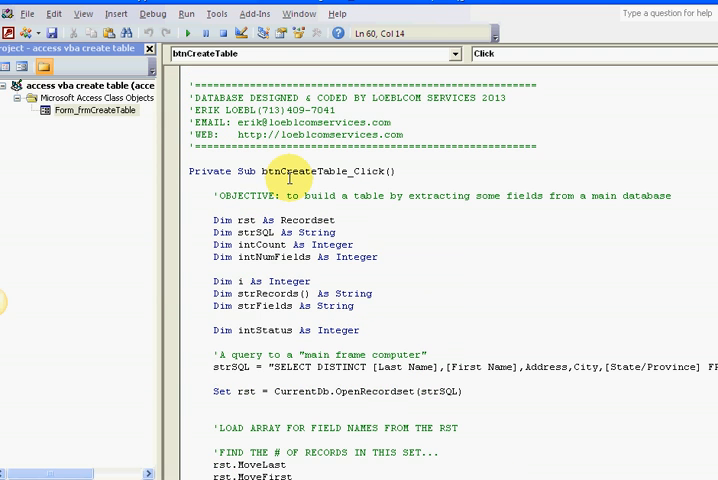
double_click(310, 171)
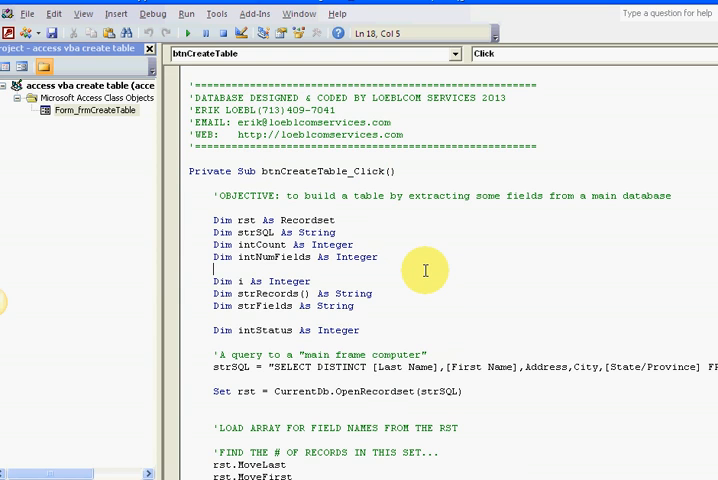
mouse_move(338, 170)
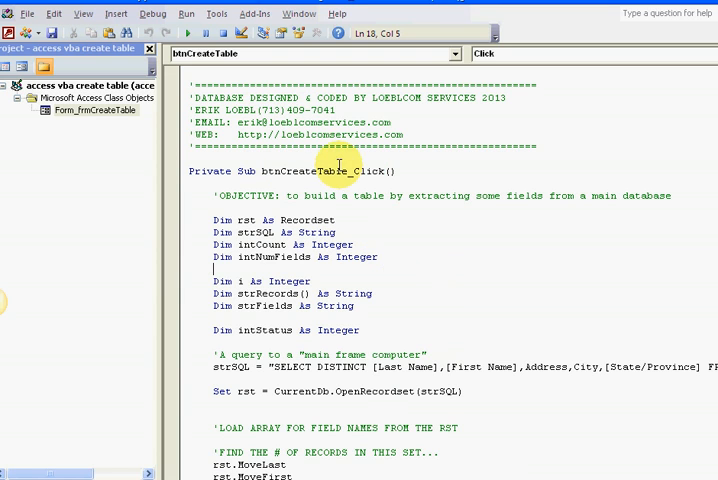
mouse_move(363, 147)
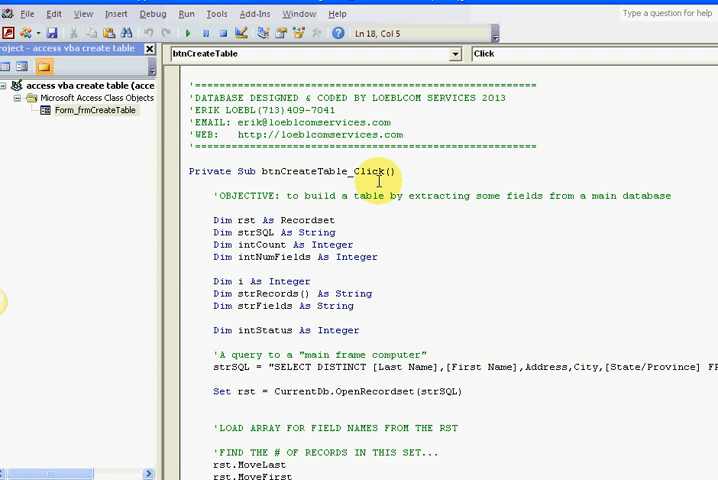
mouse_move(431, 233)
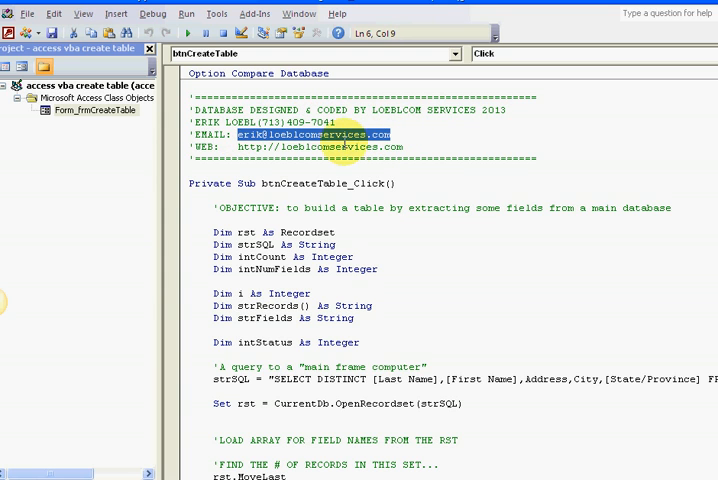
click(392, 135)
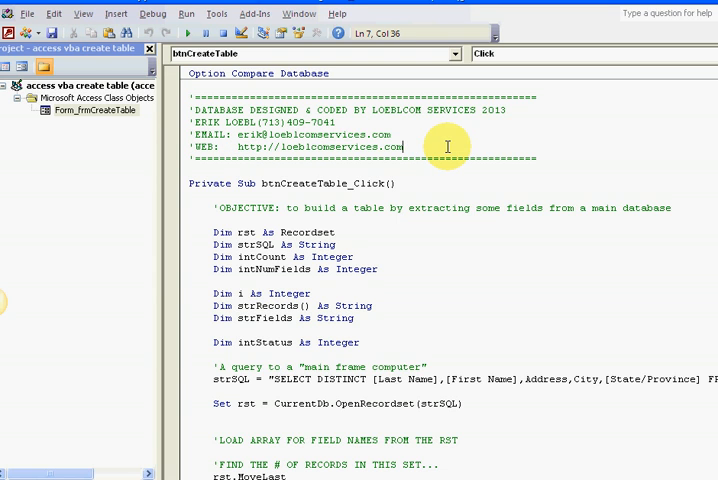
mouse_move(397, 196)
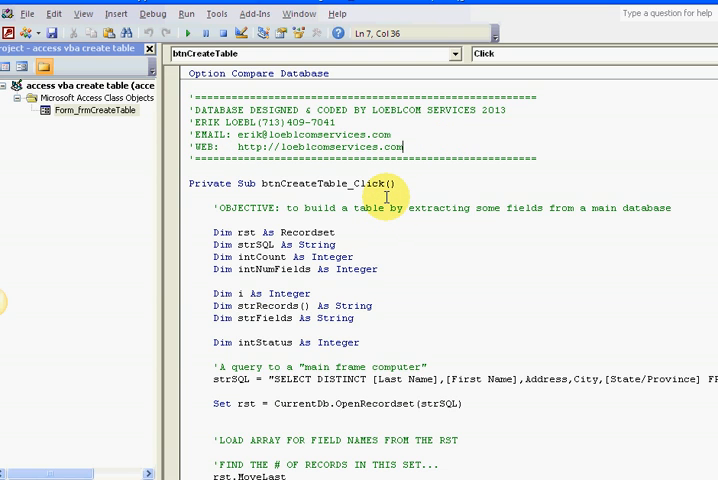